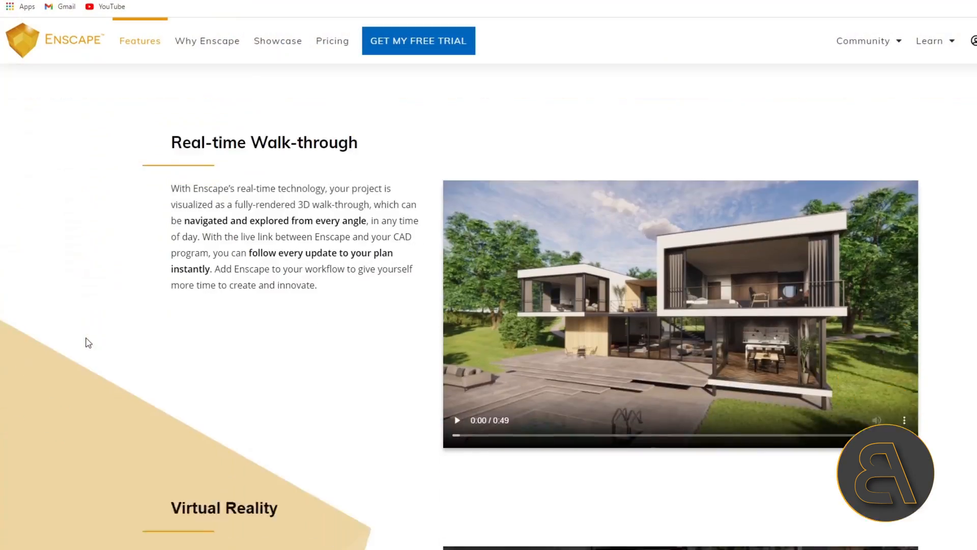
- Scroll through the Enscape Features page and bring up the 14-day free trial form
scroll("down", 3)
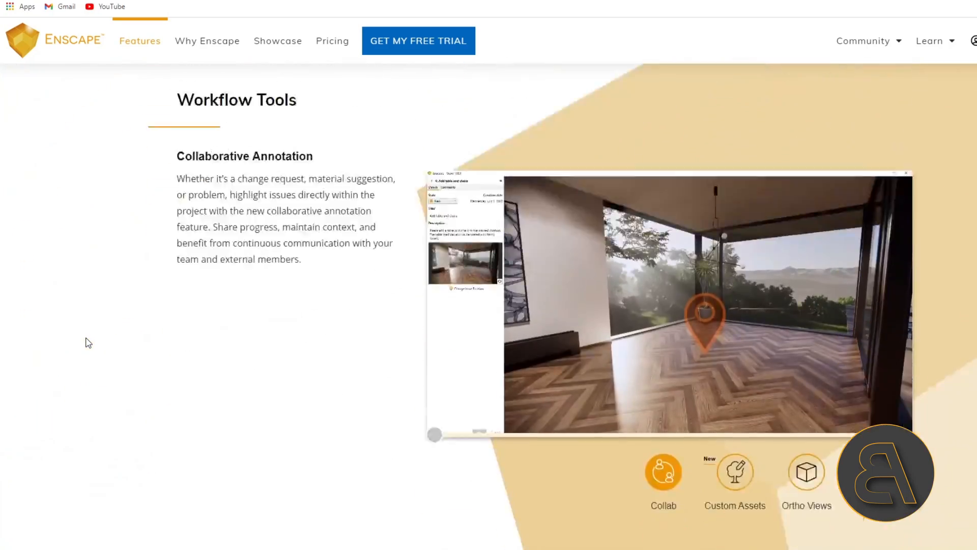
scroll("down", 3)
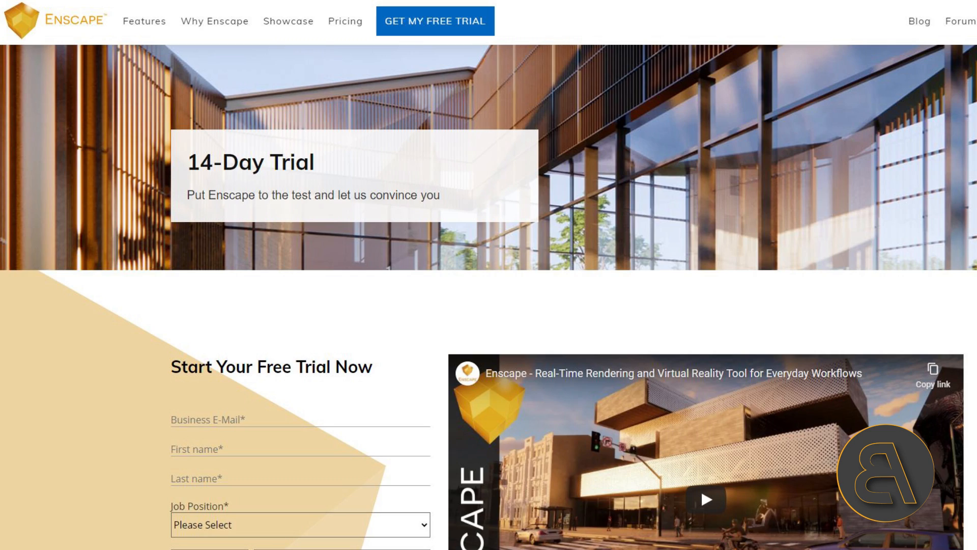
left_click(345, 20)
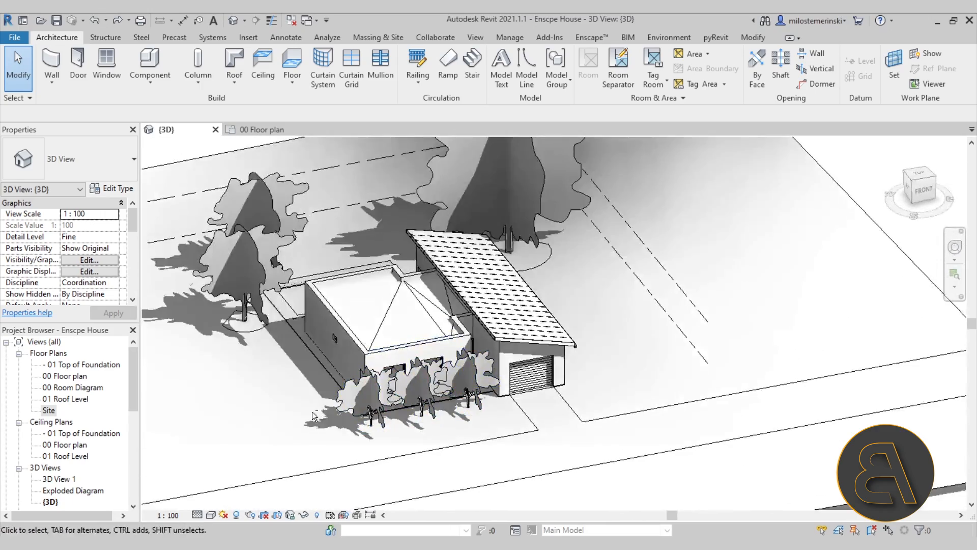
- Review the ground floor plan and 3D view, clear the wall selection, then show the Enscape ribbon commands
left_click(260, 130)
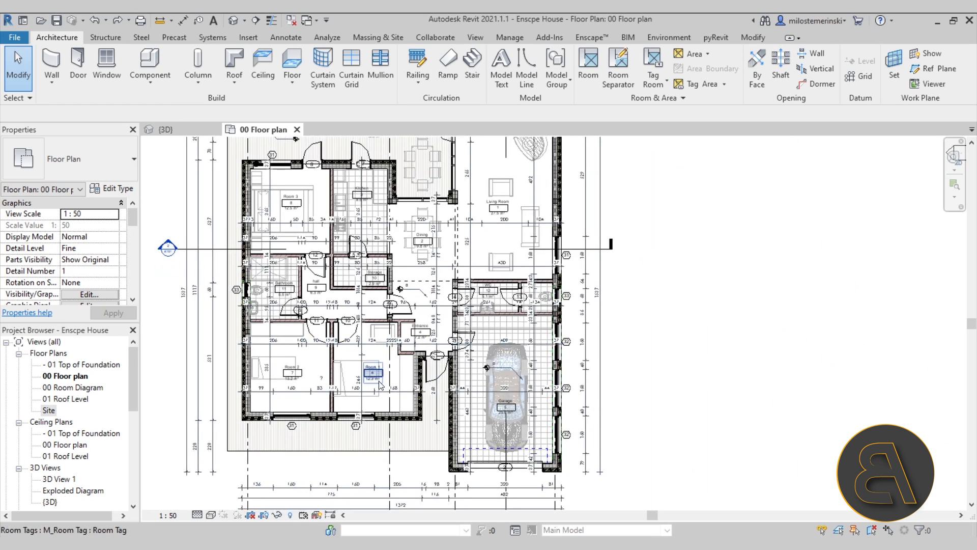
left_click(164, 129)
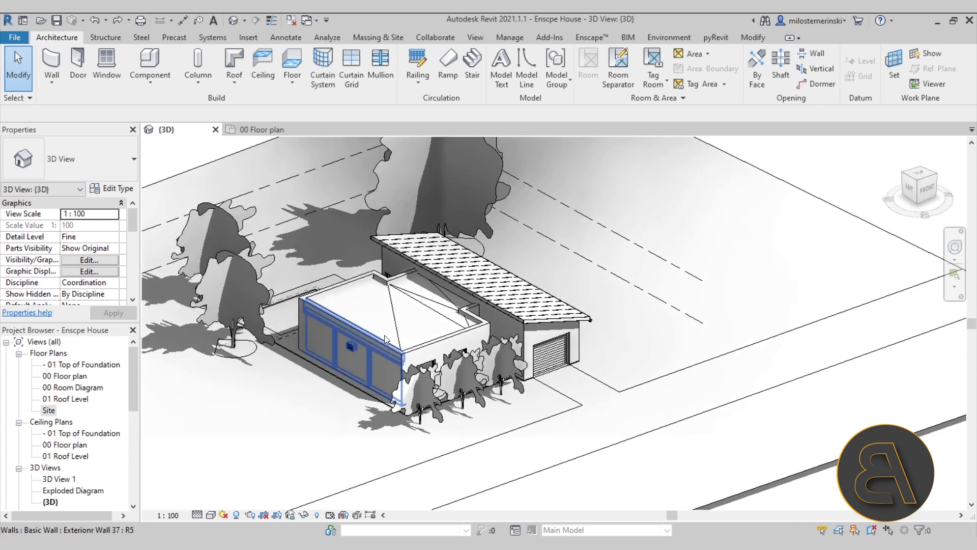
left_click(328, 248)
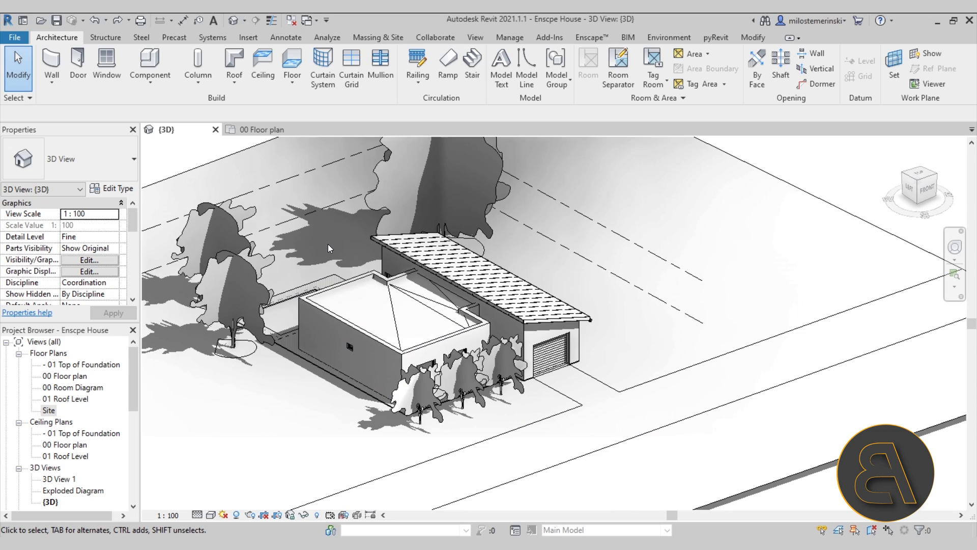
left_click(356, 282)
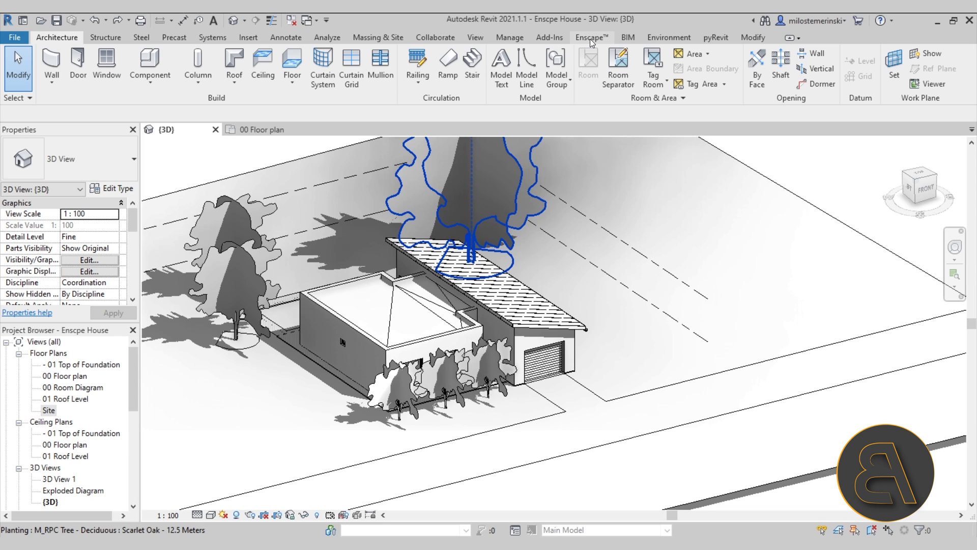
left_click(591, 37)
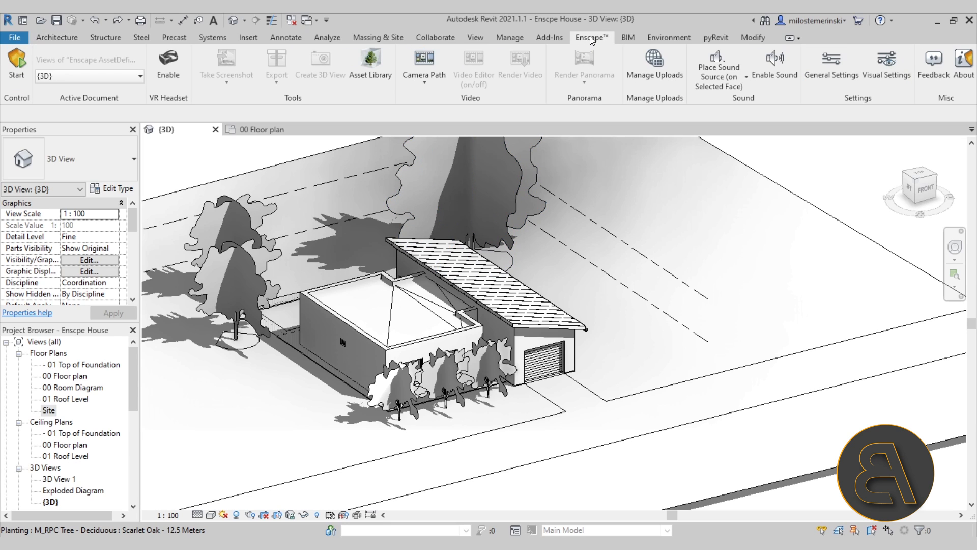
mouse_move(262, 81)
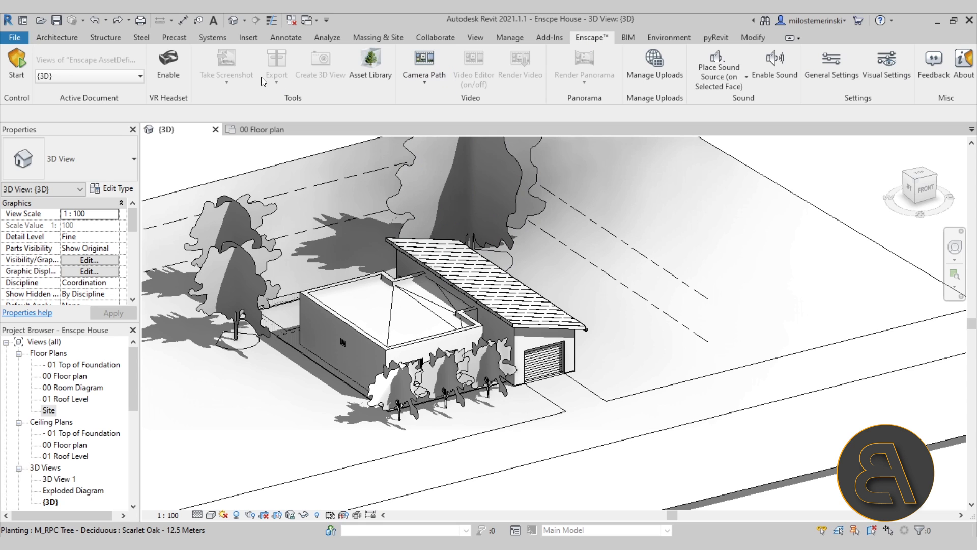
mouse_move(17, 64)
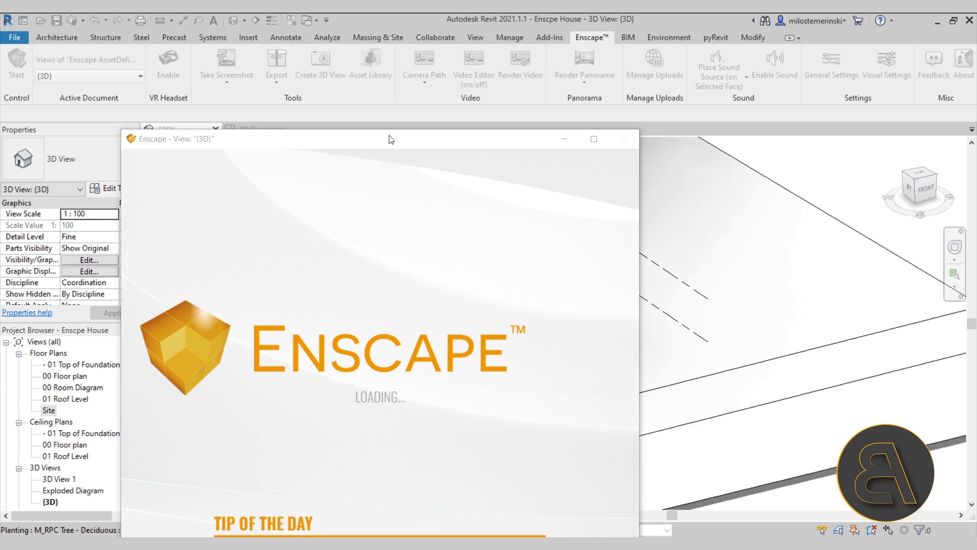
mouse_move(408, 106)
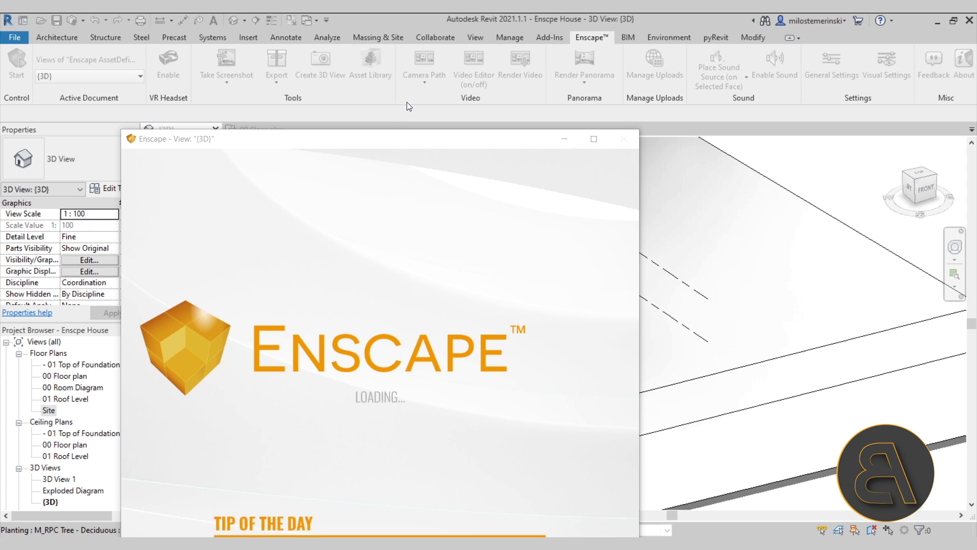
mouse_move(416, 102)
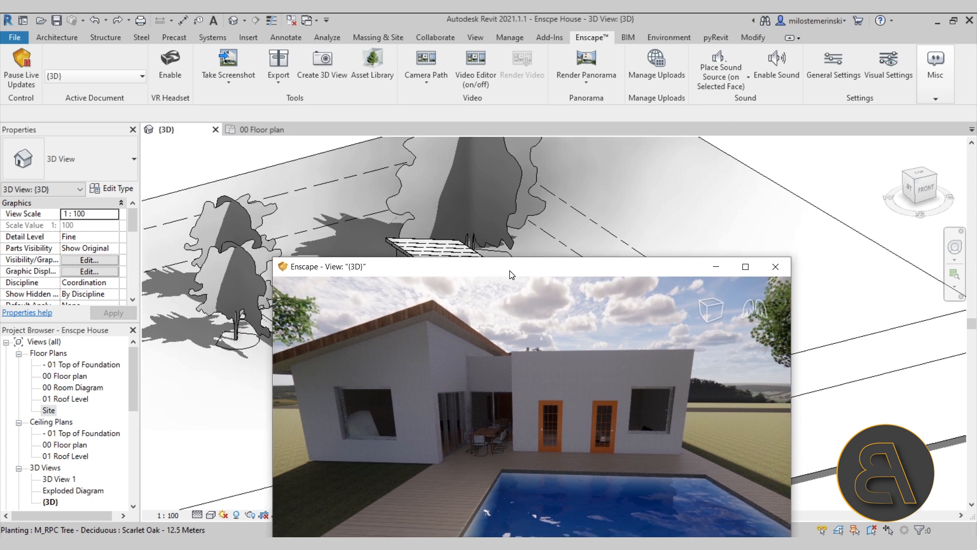
- Drag the Enscape render window to the left half so it sits beside Revit
left_click_drag(510, 266, 320, 98)
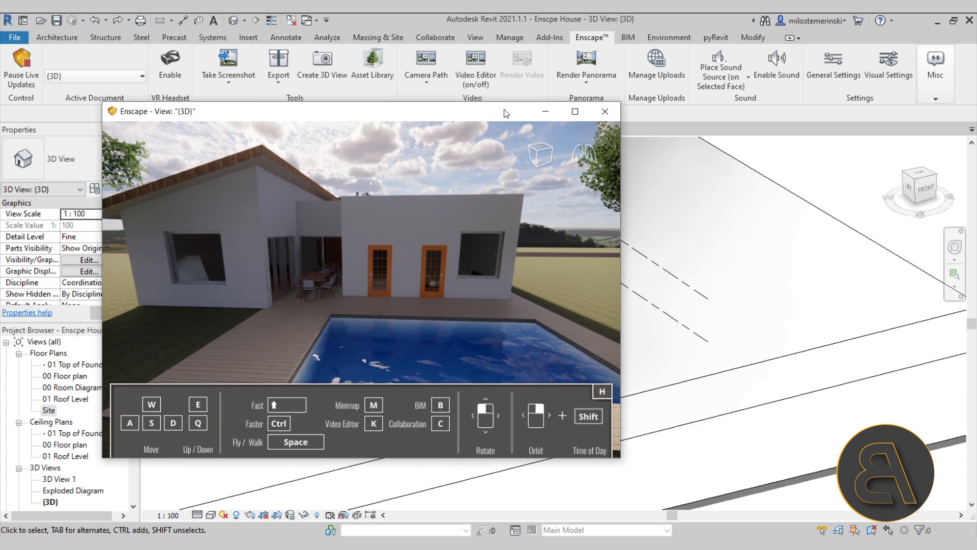
mouse_move(415, 115)
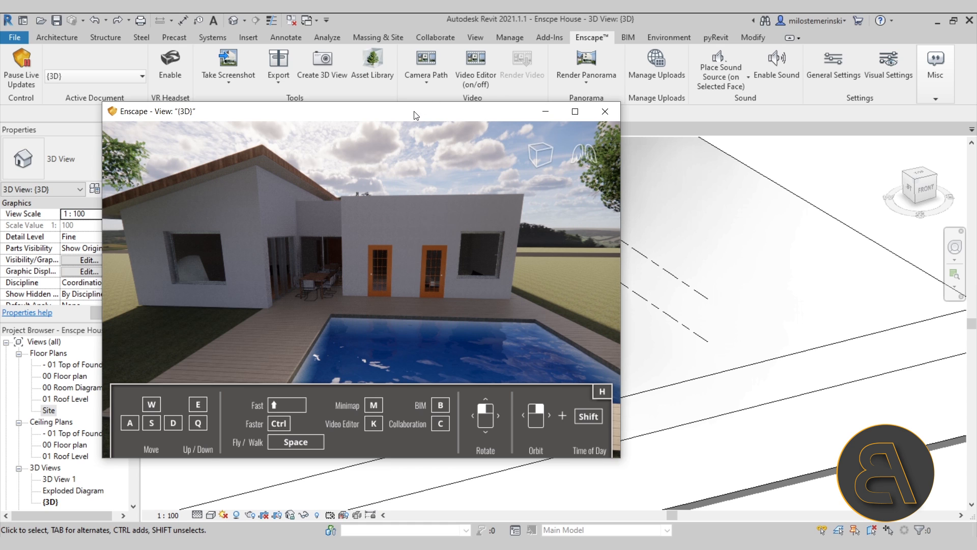
left_click_drag(416, 111, 382, 123)
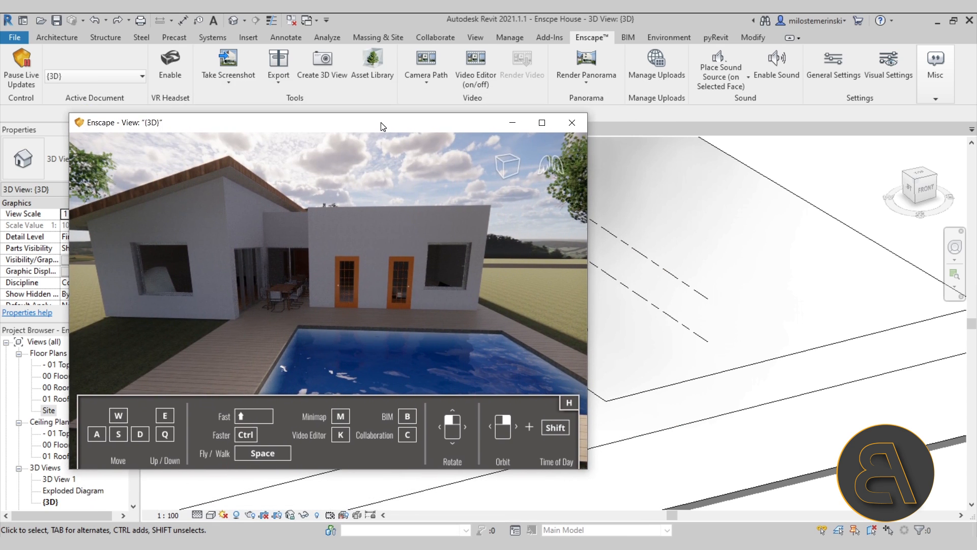
left_click_drag(381, 122, 352, 127)
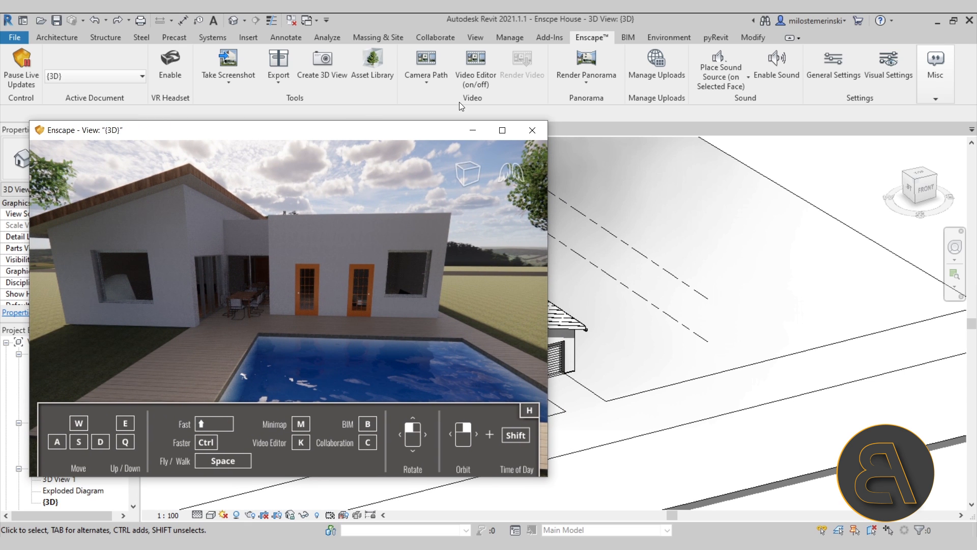
left_click(532, 129)
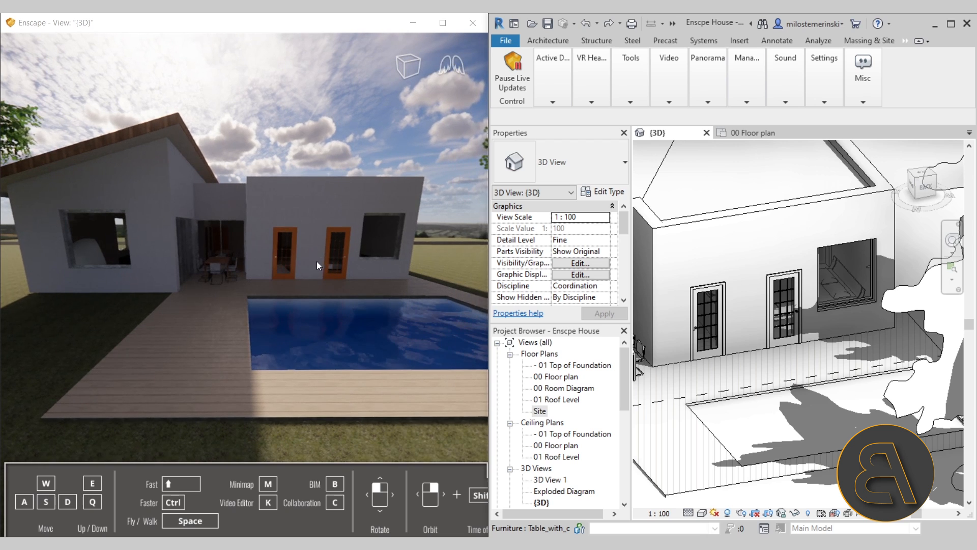
- Delete the right-hand glass door by the pool and resolve the resulting dimension error
left_click(782, 306)
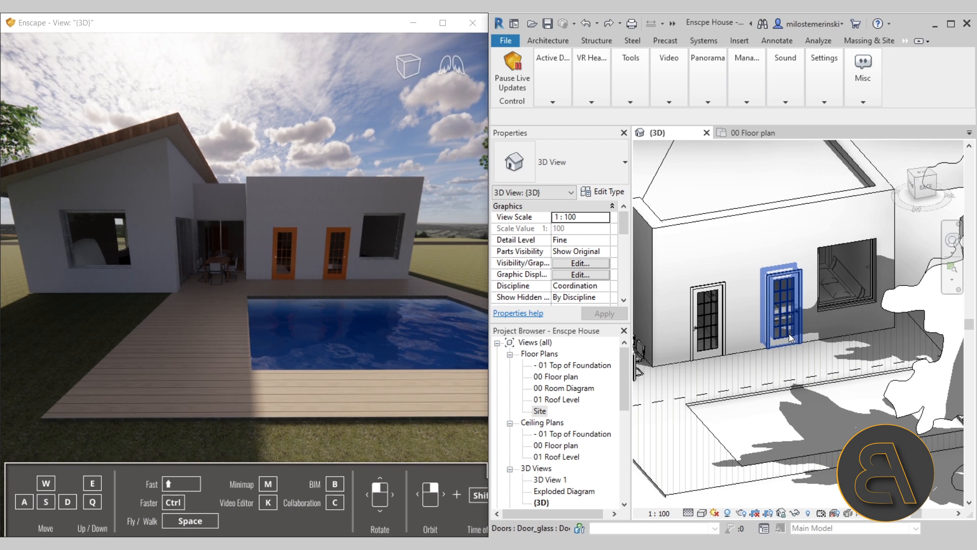
left_click(783, 296)
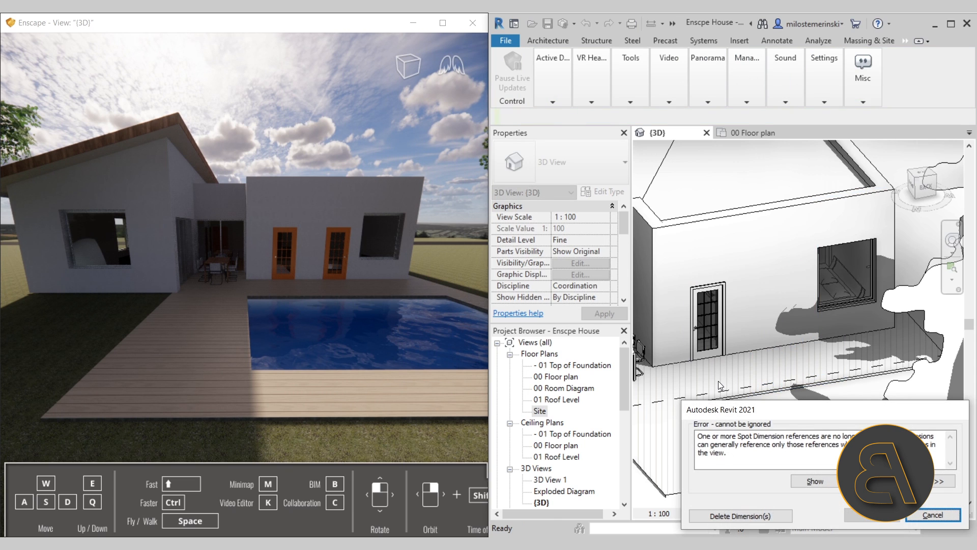
left_click(932, 515)
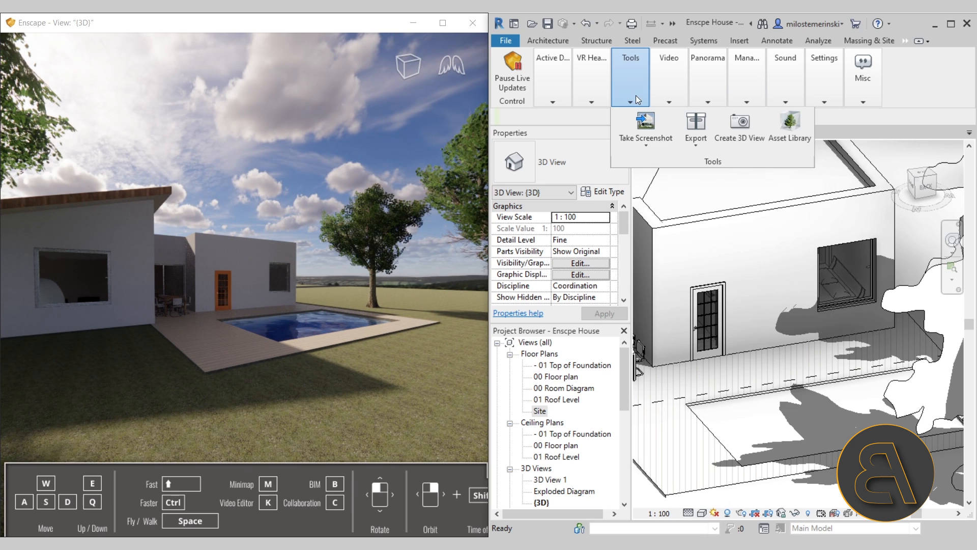
mouse_move(790, 129)
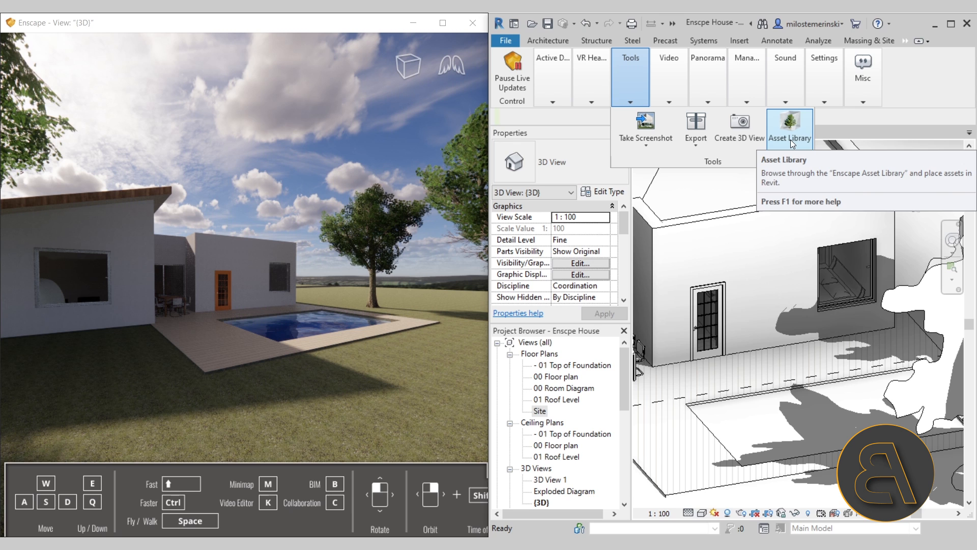
- Launch the Enscape Asset Library from the Tools menu
left_click(789, 126)
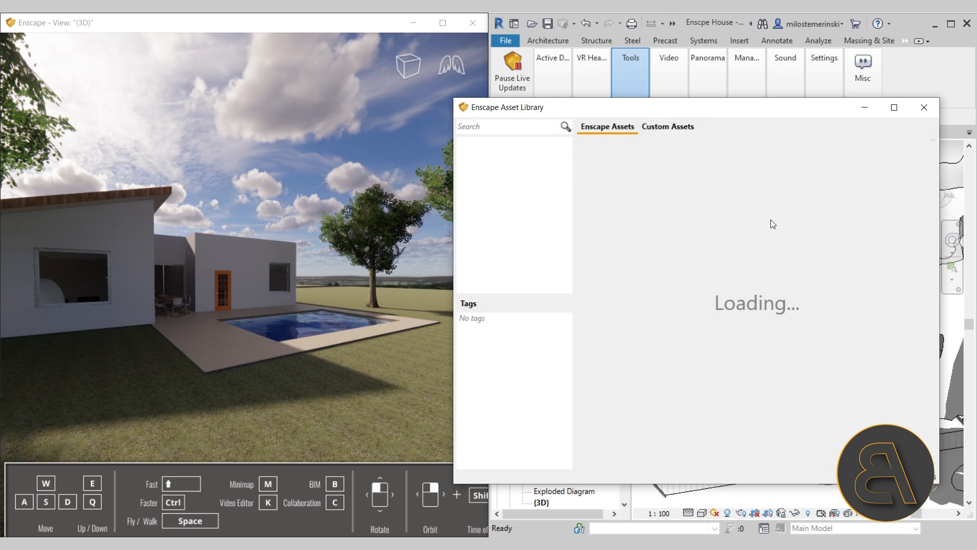
mouse_move(628, 115)
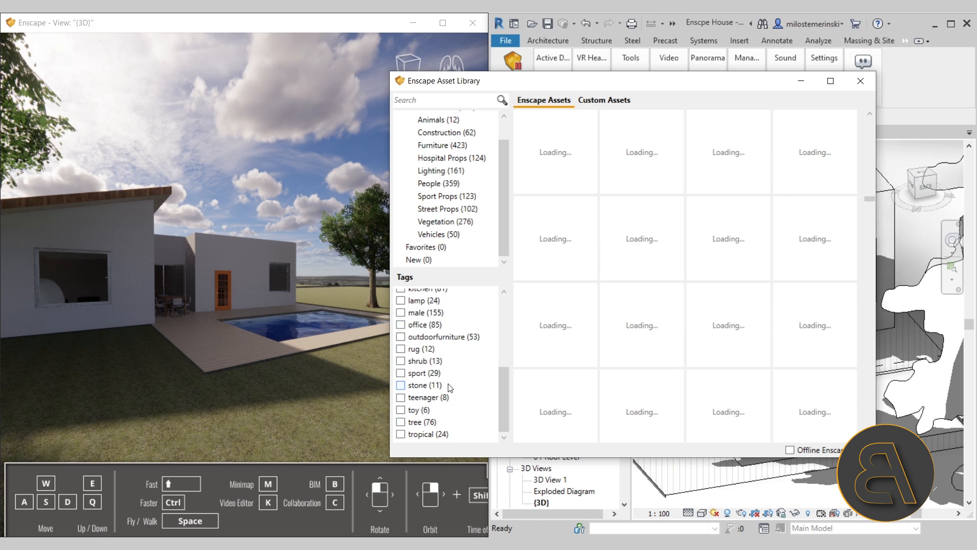
- Filter assets by the 'tree' tag and pick a tree such as Elm 05 to place
left_click(401, 421)
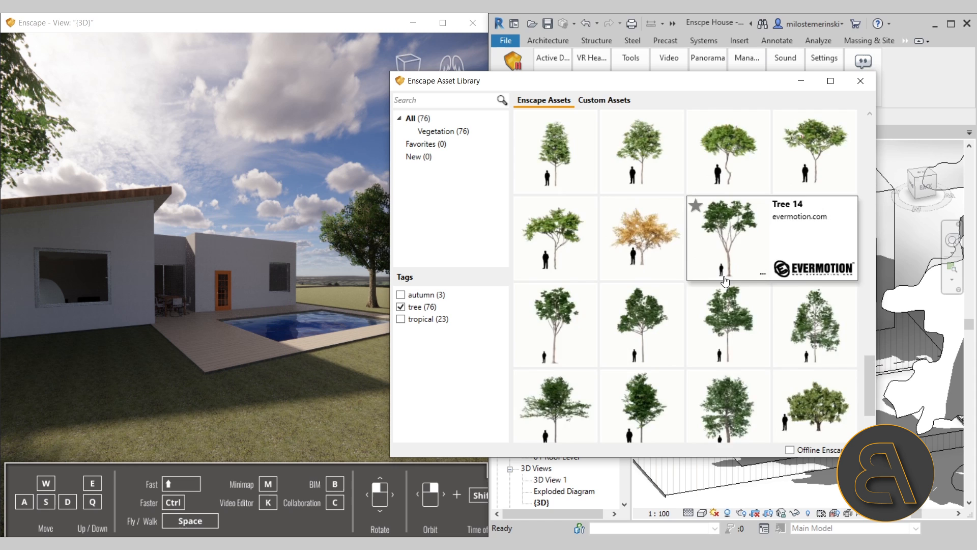
scroll("down", 3)
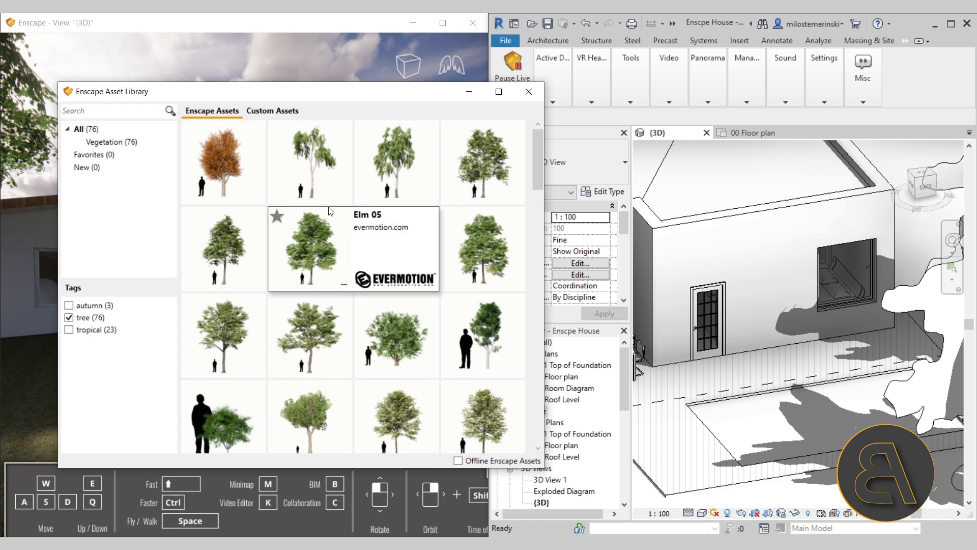
left_click(528, 91)
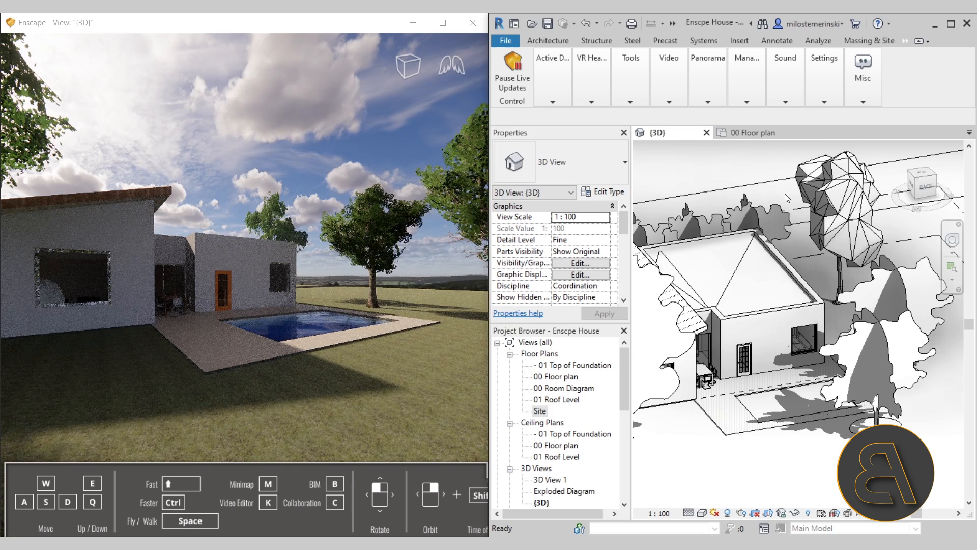
- Place the chosen tree on the lawn beside the house in the 3D view
left_click(838, 193)
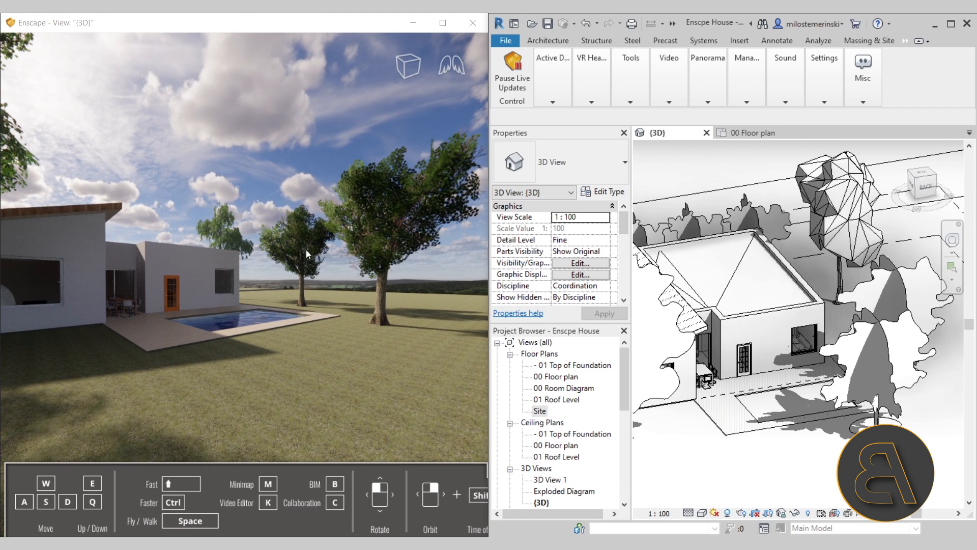
mouse_move(382, 318)
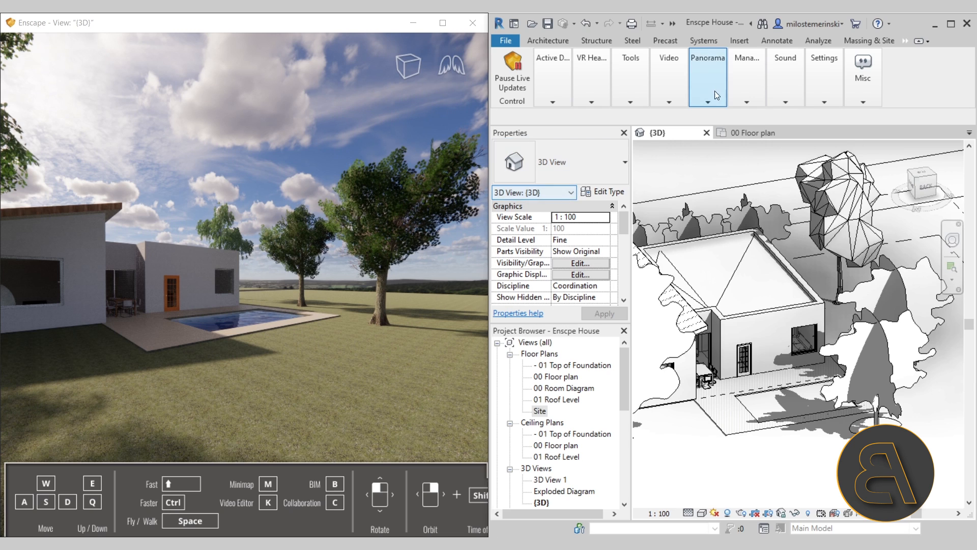
- In the Asset Library, find Palm 16 and choose 'Link Revit family to asset' for it
left_click(630, 58)
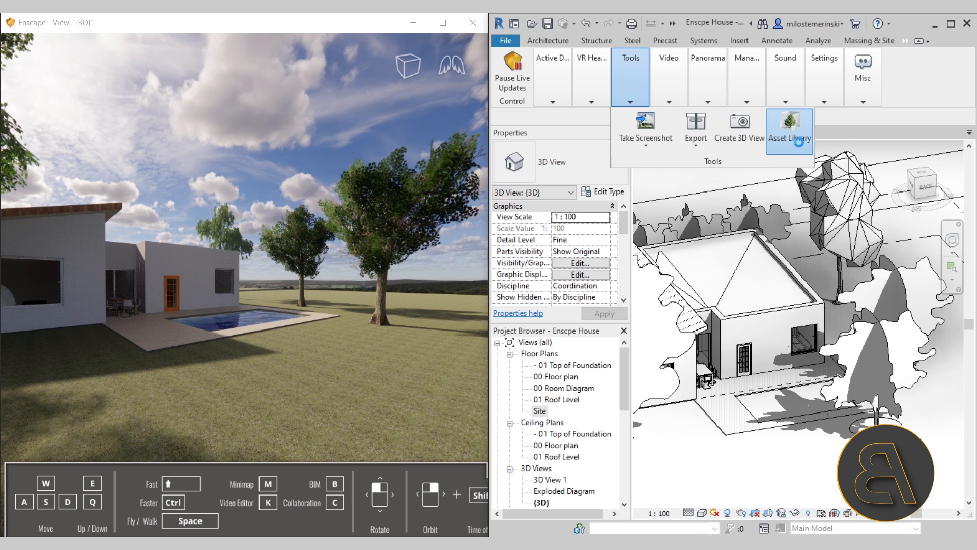
left_click(789, 124)
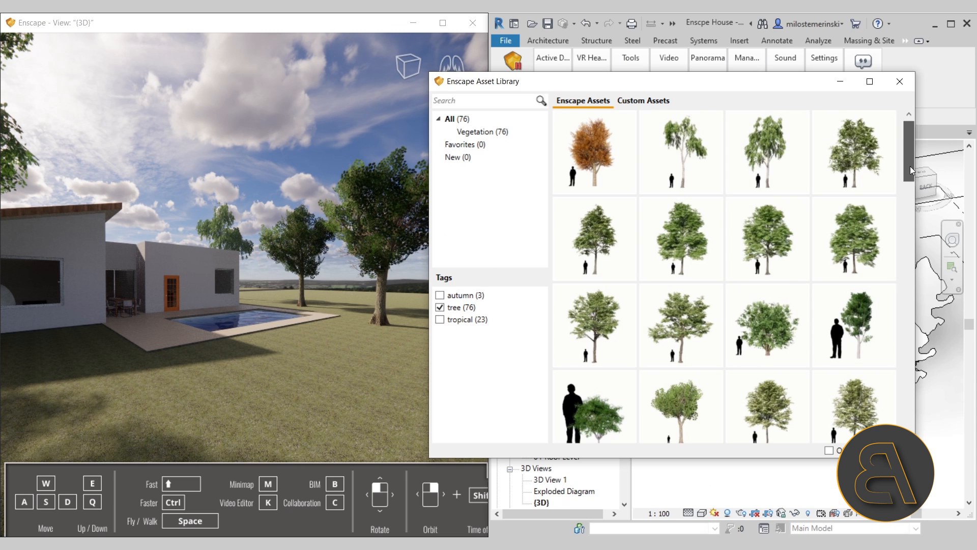
scroll("down", 3)
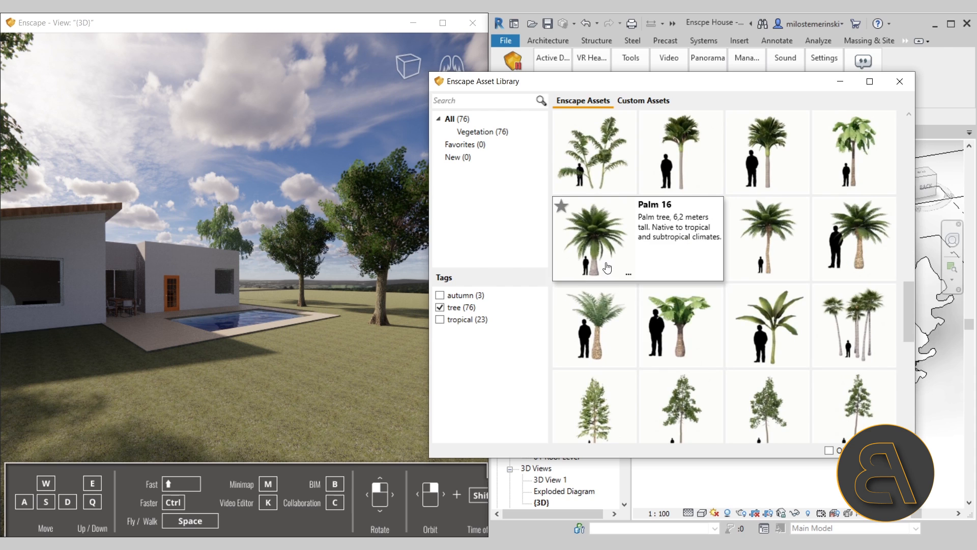
mouse_move(621, 281)
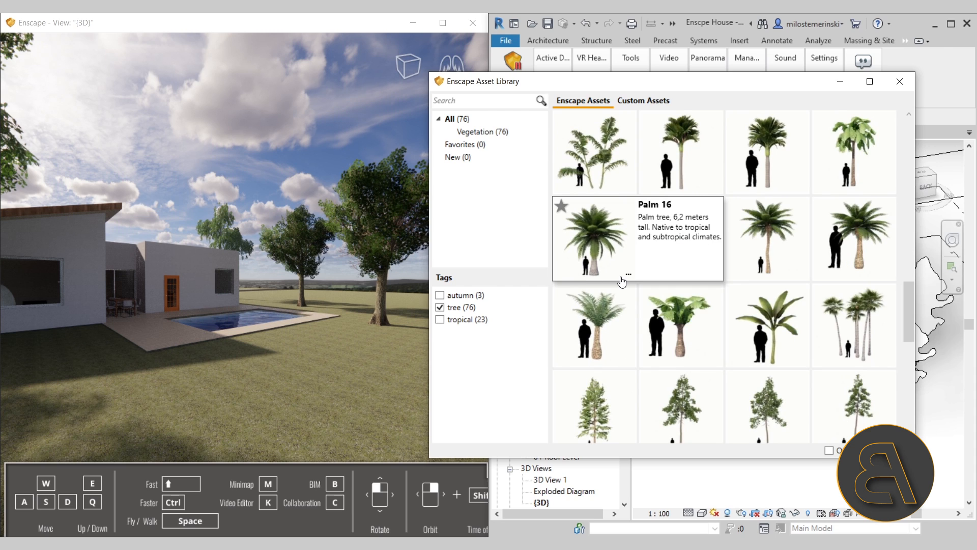
left_click(628, 274)
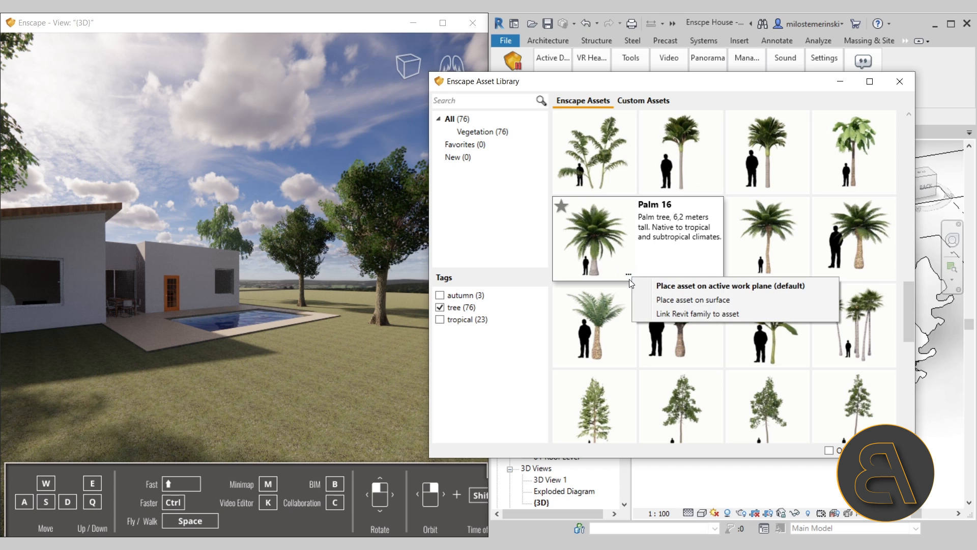
mouse_move(674, 314)
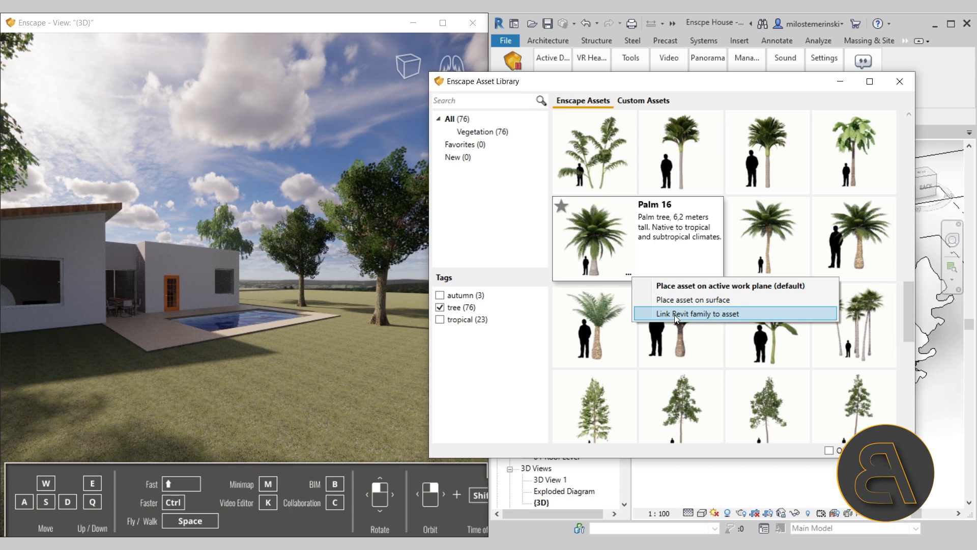
left_click(696, 314)
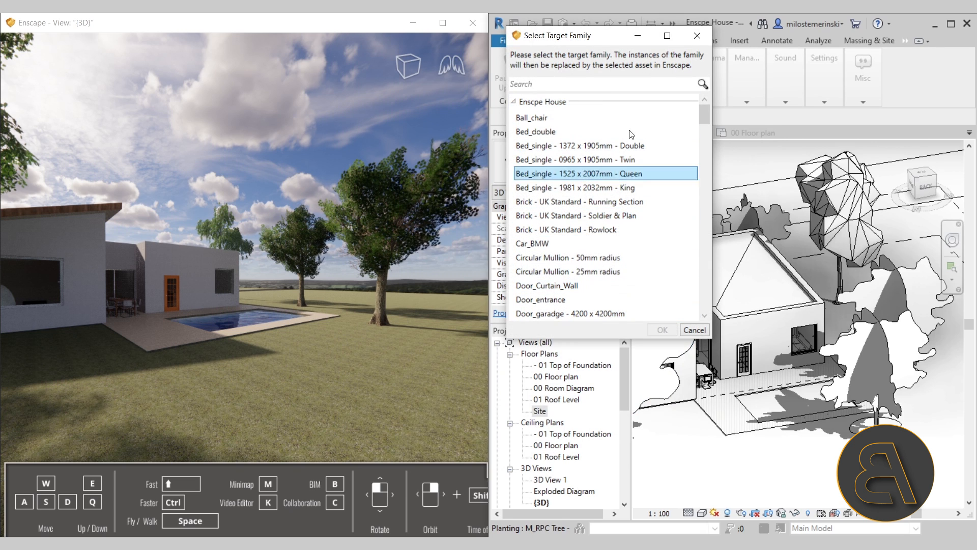
- Select M_RPC Tree - Deciduous - Hawthorn - 7.4 Meters as the target family and confirm
scroll("down", 3)
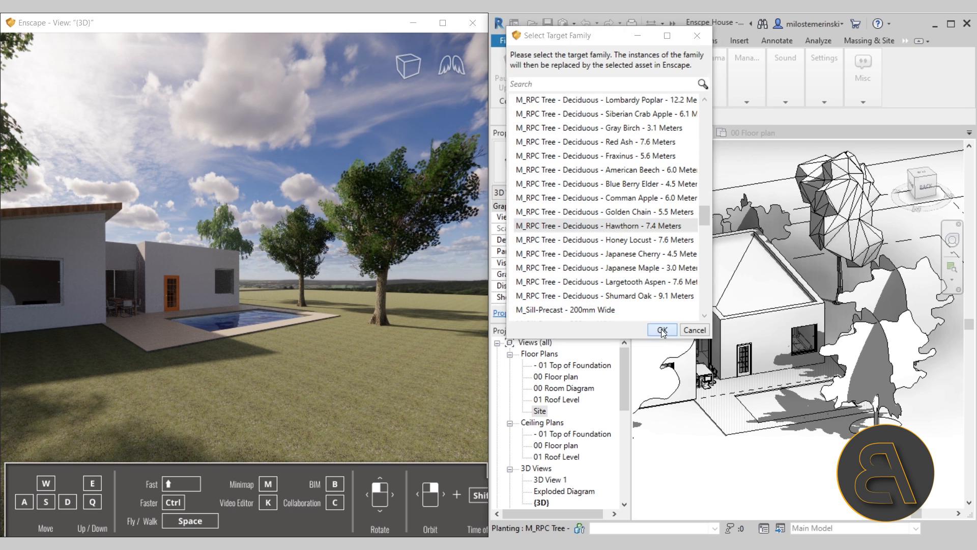
left_click(661, 329)
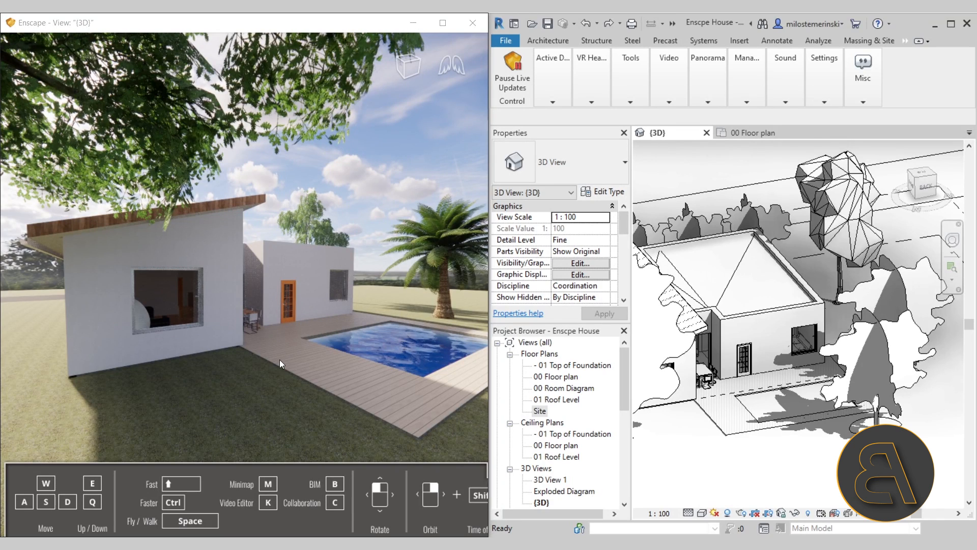
mouse_move(317, 343)
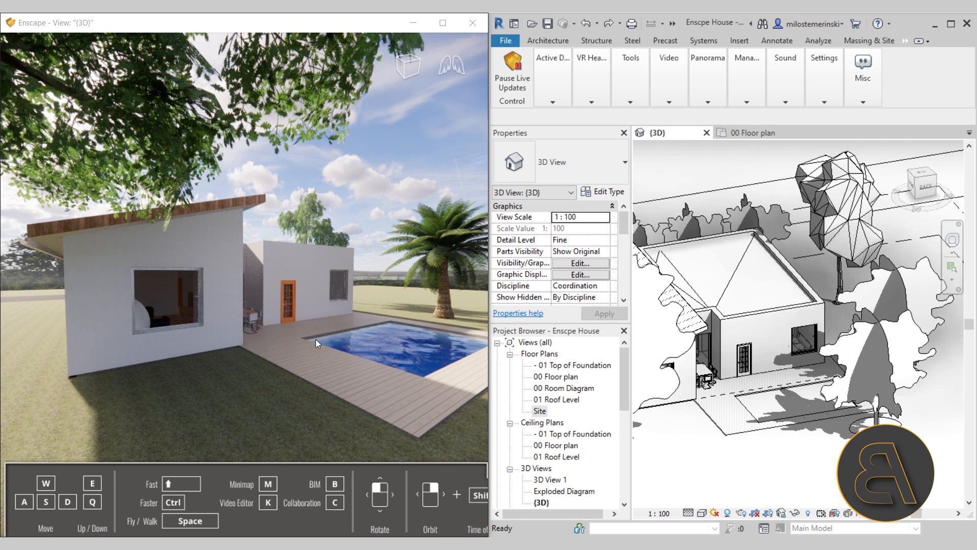
mouse_move(303, 362)
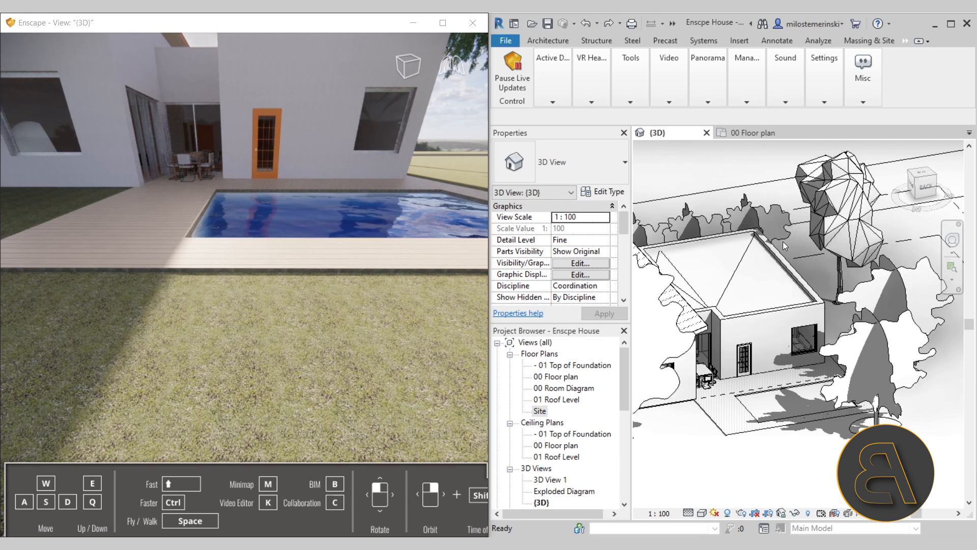
mouse_move(790, 293)
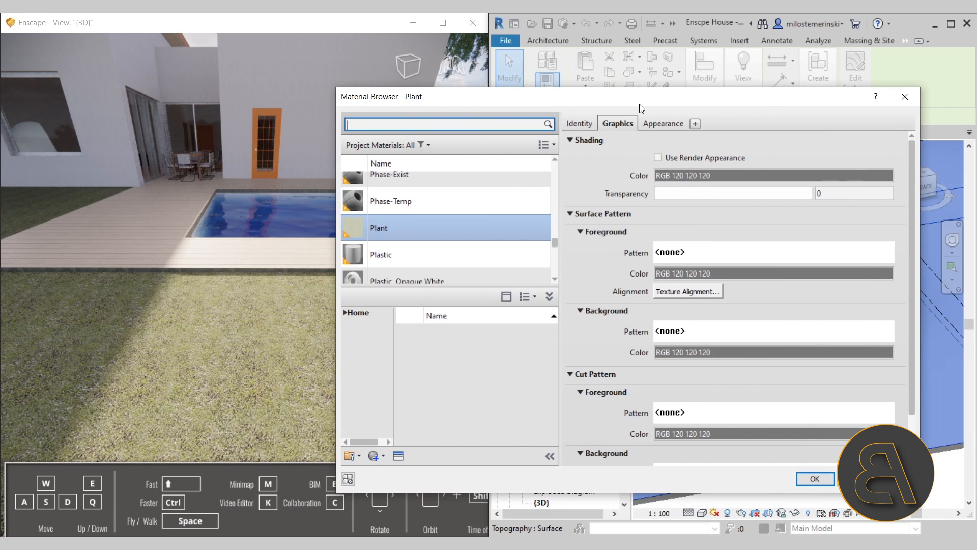
- Search 'grass' in the Material Browser and apply the Grass material to the topography
type("g")
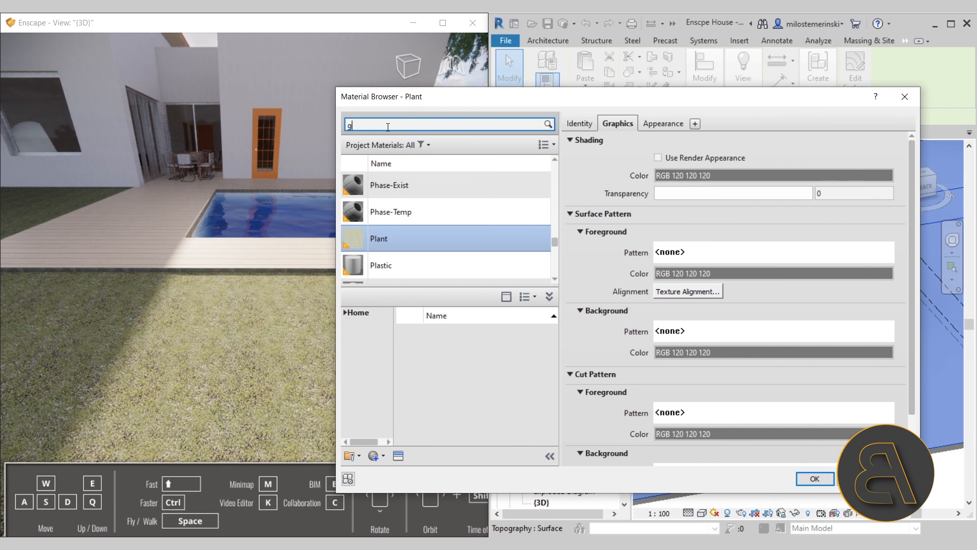
type("rass")
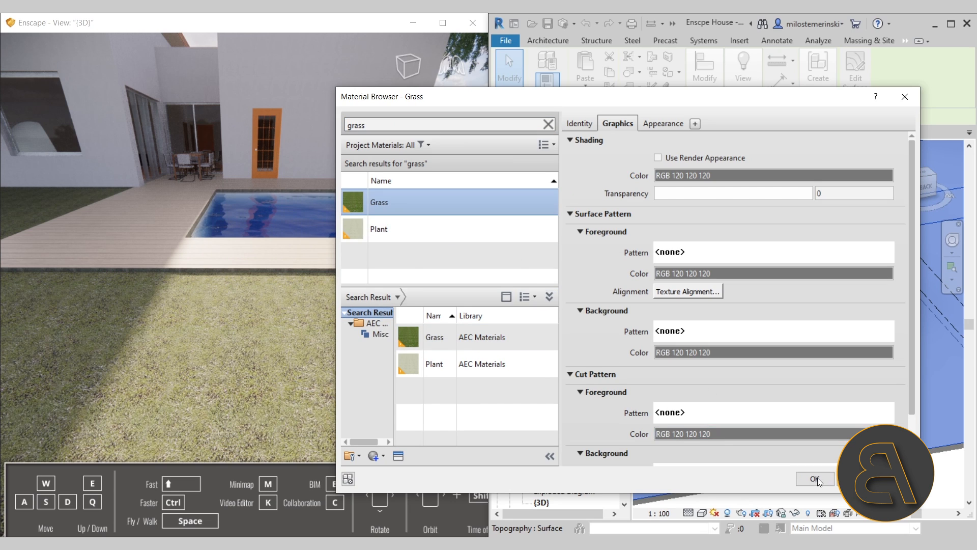
left_click(814, 479)
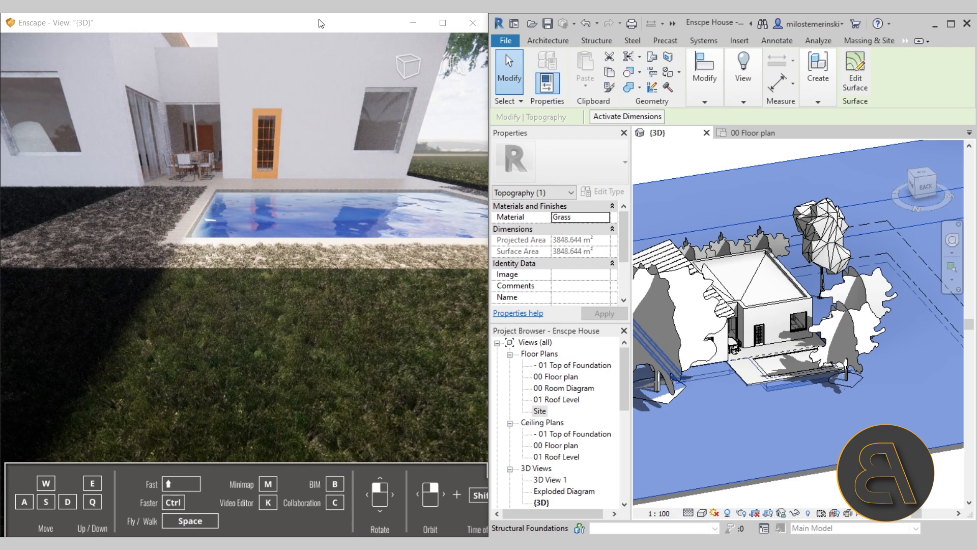
mouse_move(287, 362)
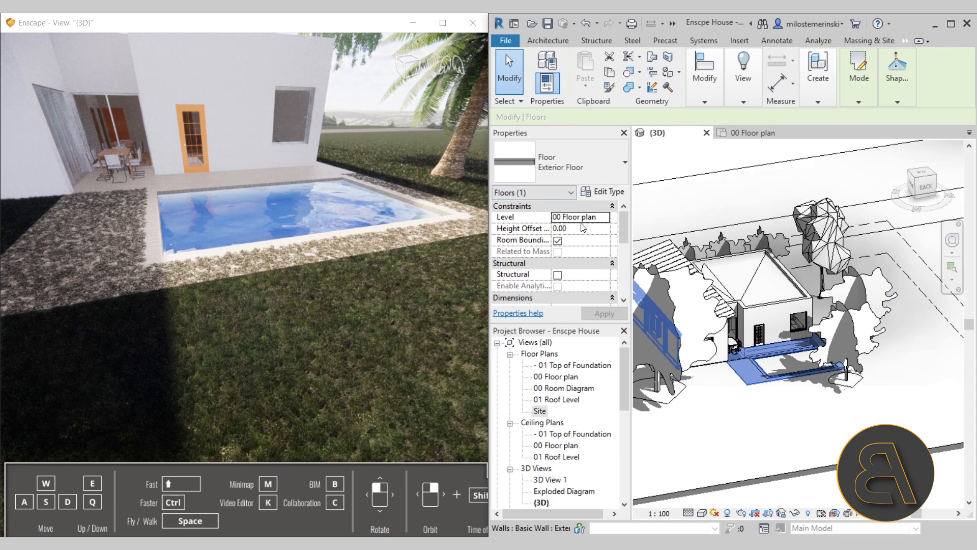
- Enter 5 as the exterior floor's Height Offset From Level so it rises above the grass
type("5")
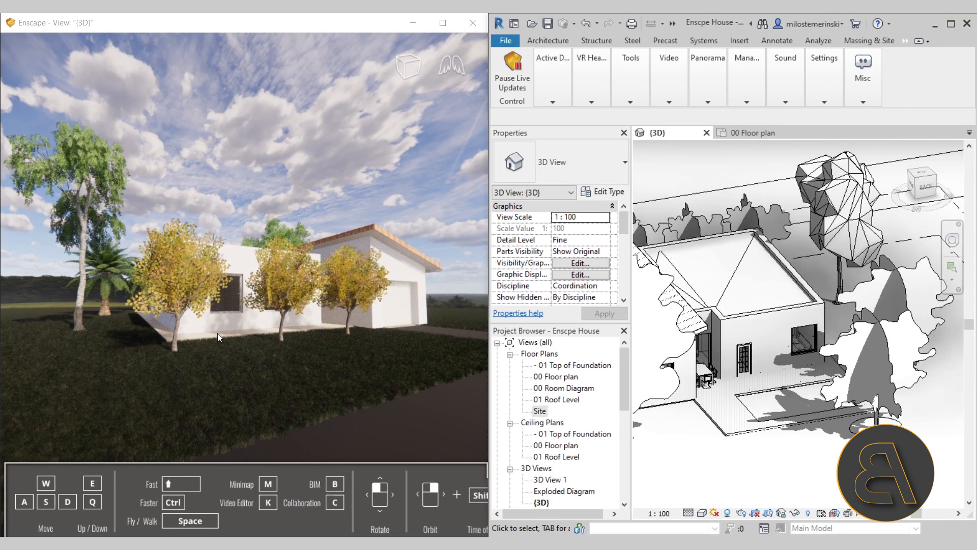
mouse_move(243, 343)
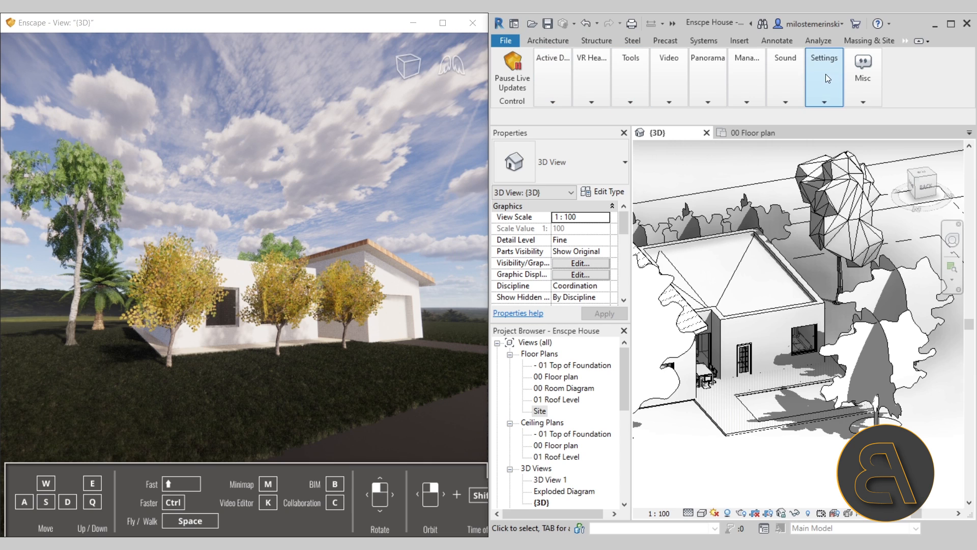
- Open Enscape's Visual Settings window from the Settings dropdown on the Enscape tab
left_click(824, 103)
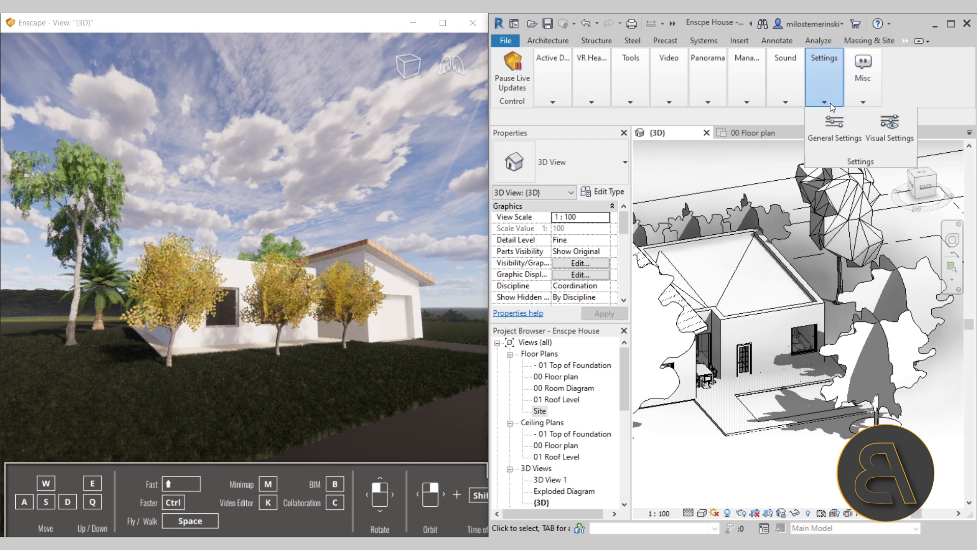
mouse_move(889, 129)
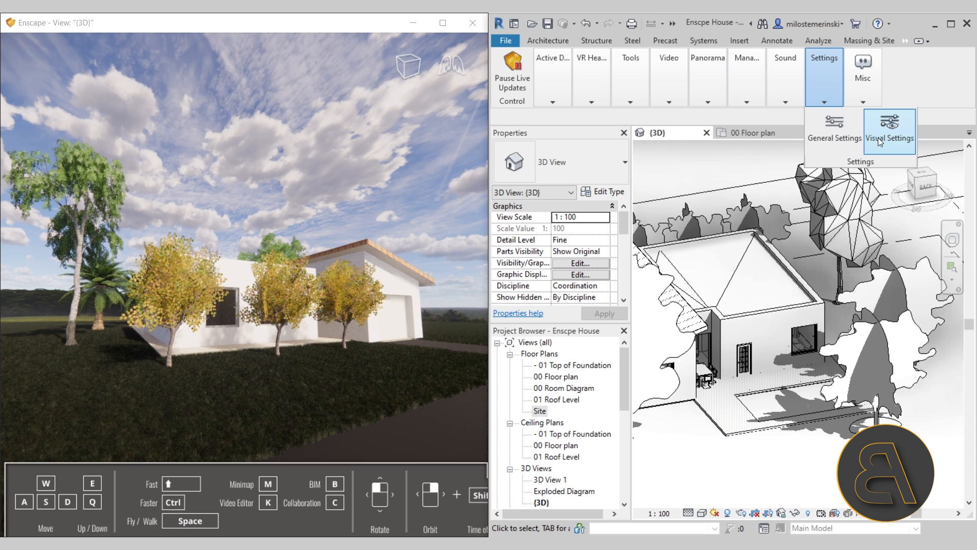
mouse_move(734, 208)
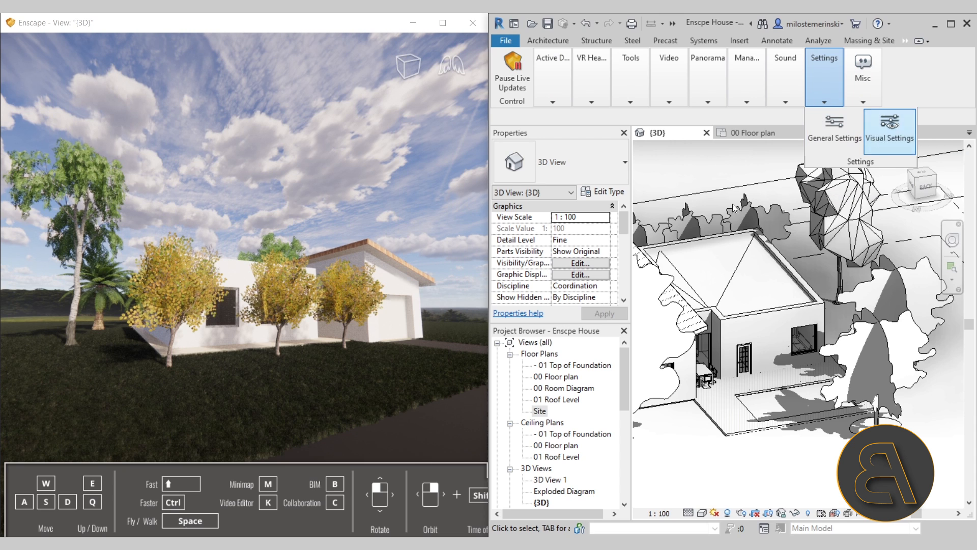
left_click(890, 128)
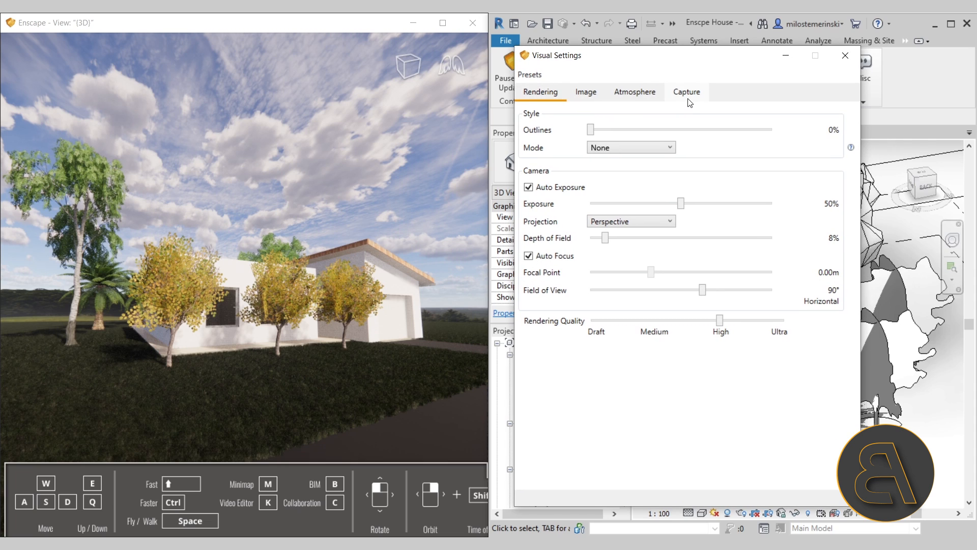
mouse_move(567, 110)
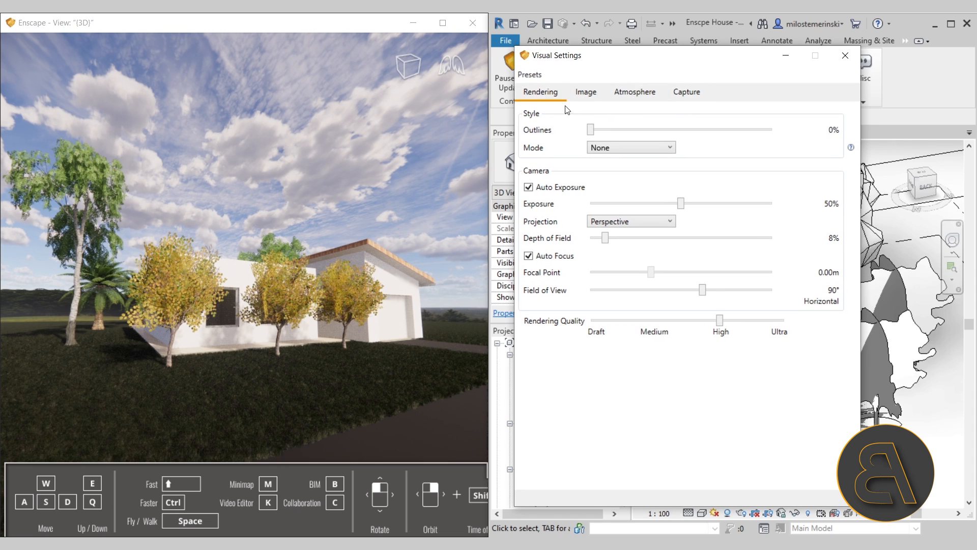
mouse_move(578, 143)
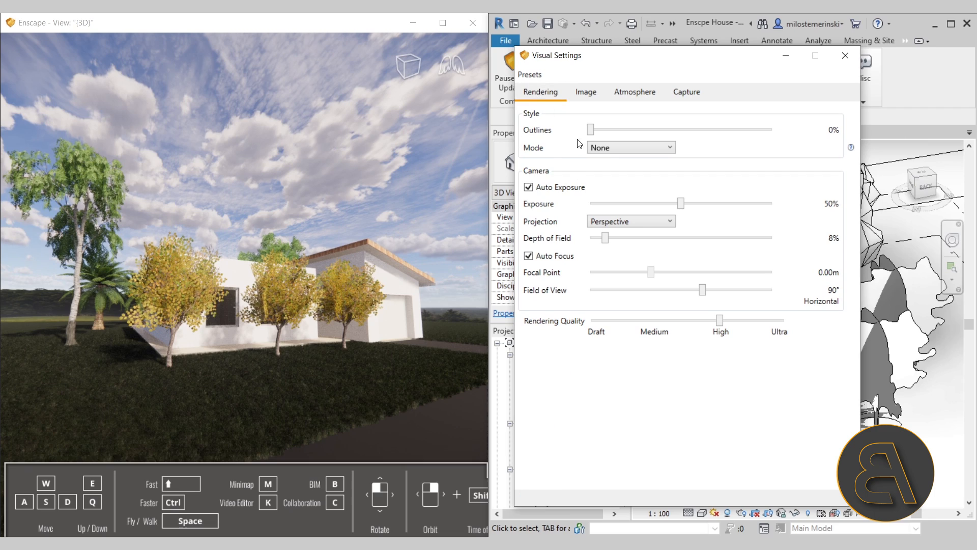
- Try outline thicknesses up to about 74%, then bring Outlines back down to 0%
left_click_drag(590, 129, 723, 129)
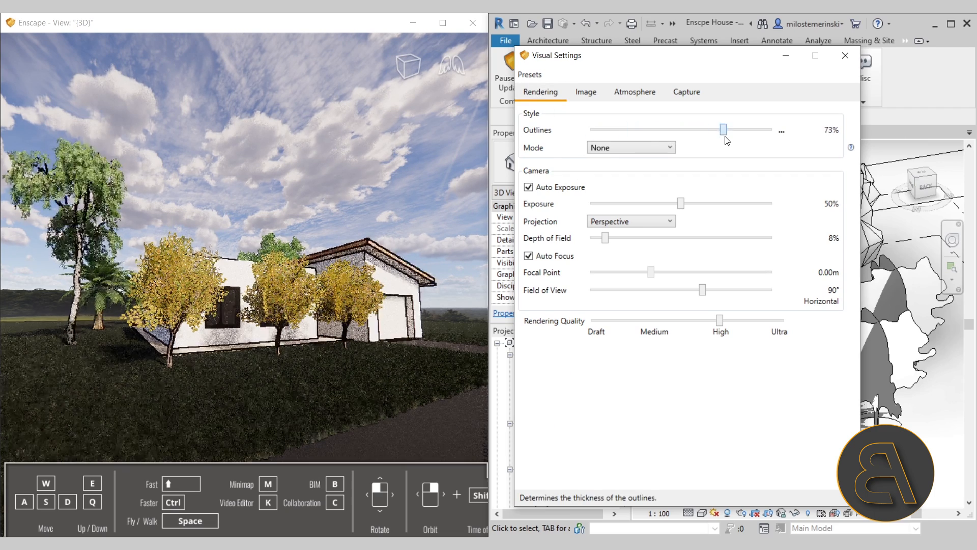
left_click_drag(723, 129, 724, 129)
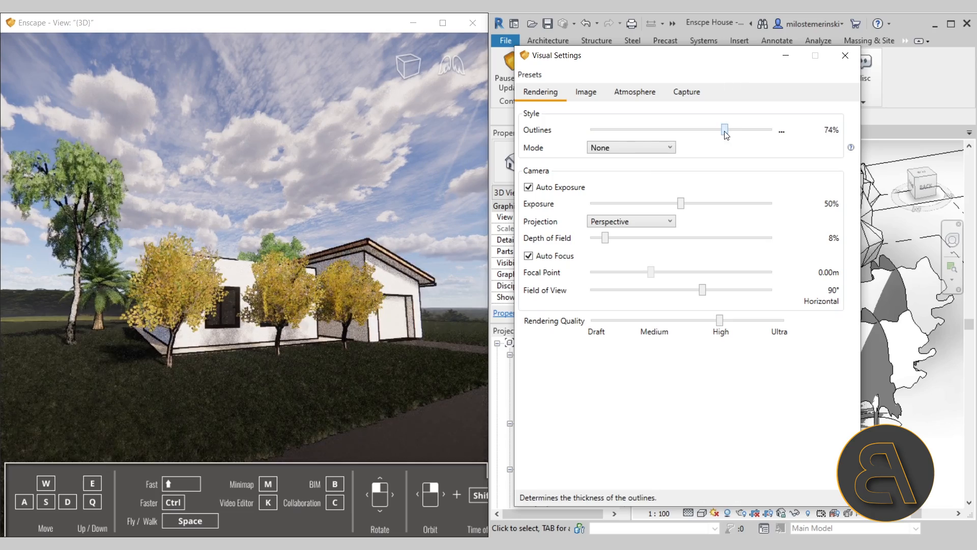
left_click_drag(724, 130, 590, 129)
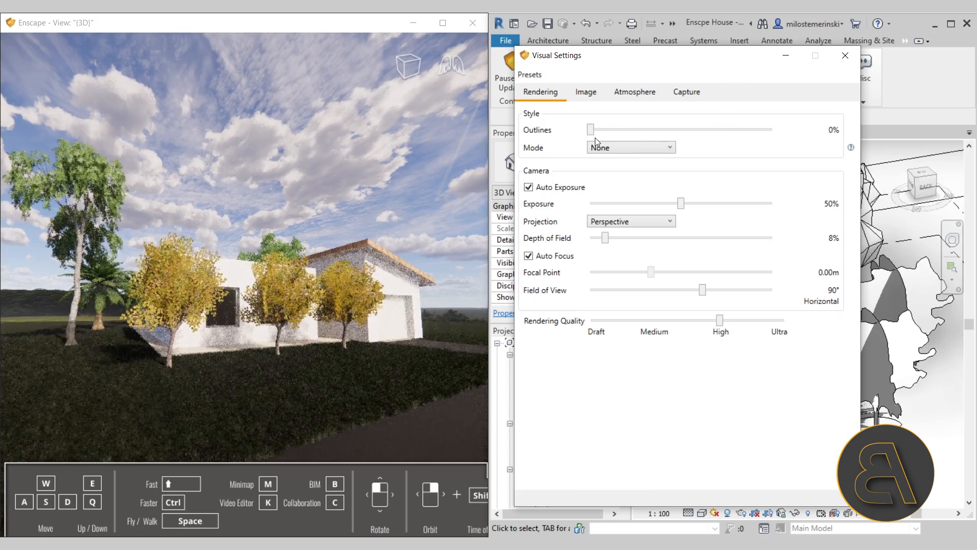
left_click_drag(589, 129, 712, 130)
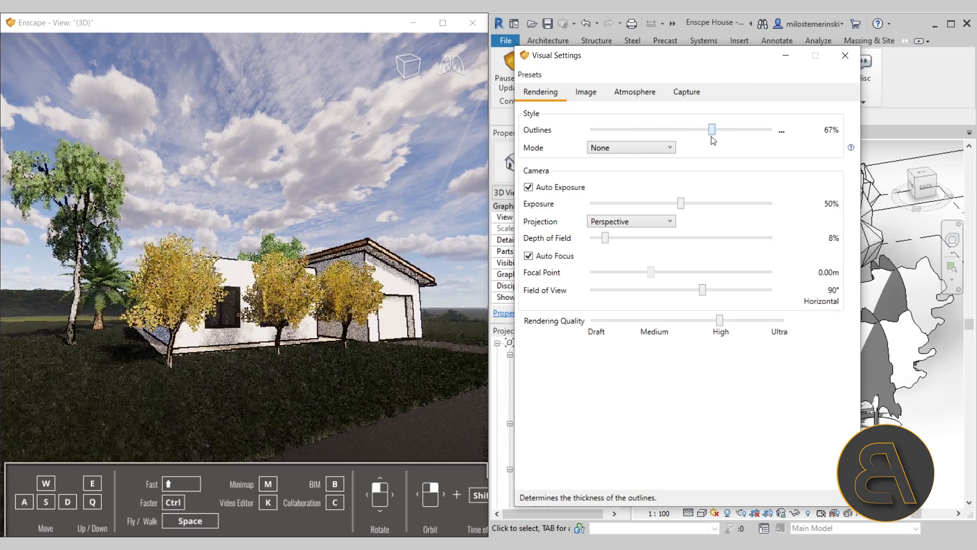
left_click_drag(712, 130, 623, 129)
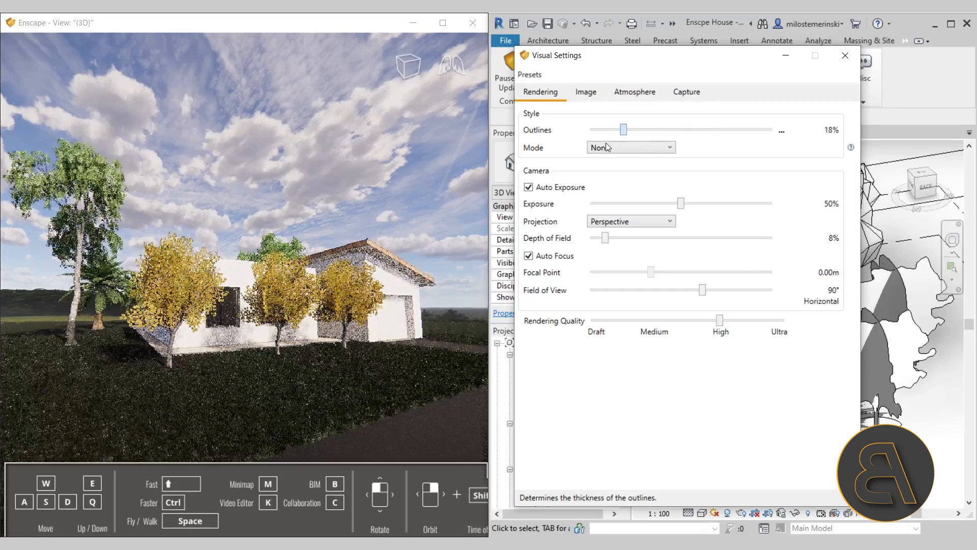
left_click_drag(623, 129, 590, 129)
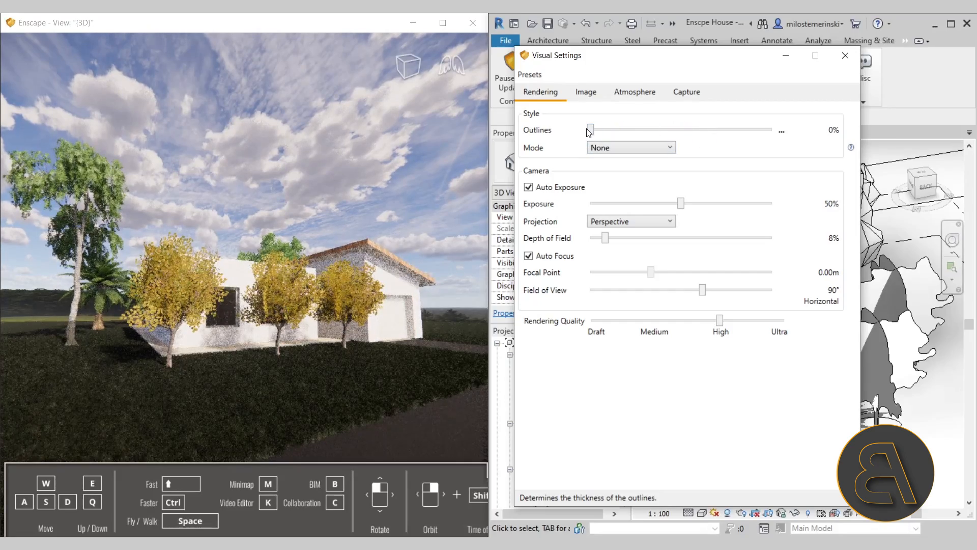
- Switch the render Mode to White clay, then back to None for normal materials
left_click(629, 148)
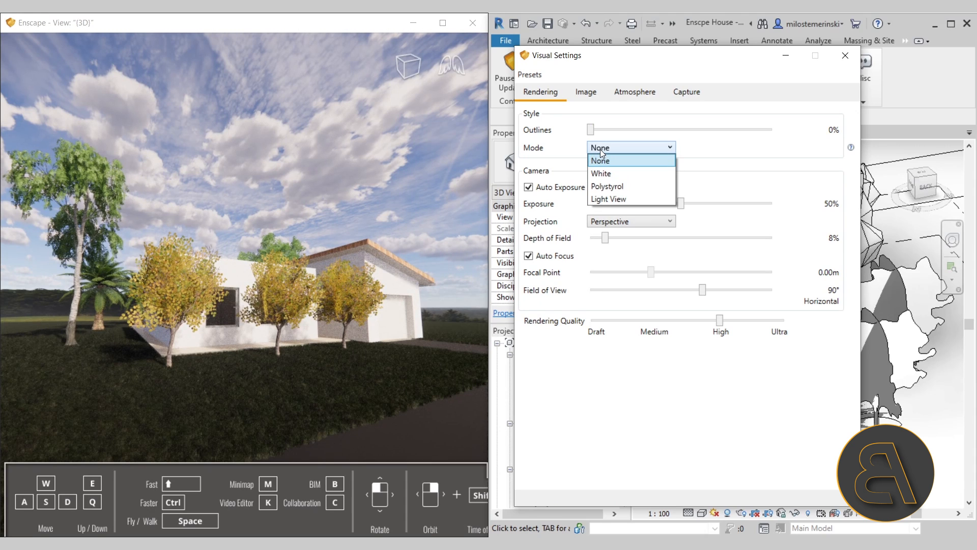
mouse_move(611, 173)
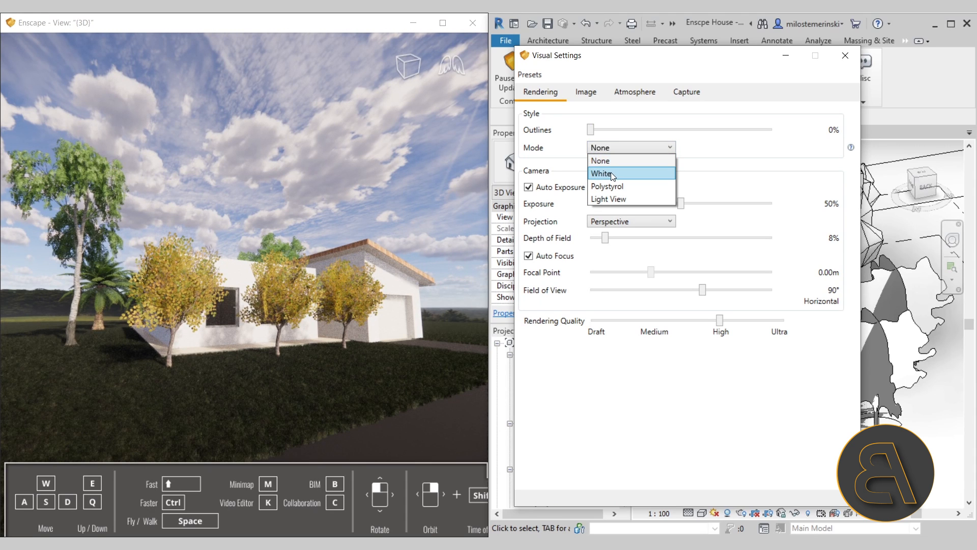
left_click(603, 173)
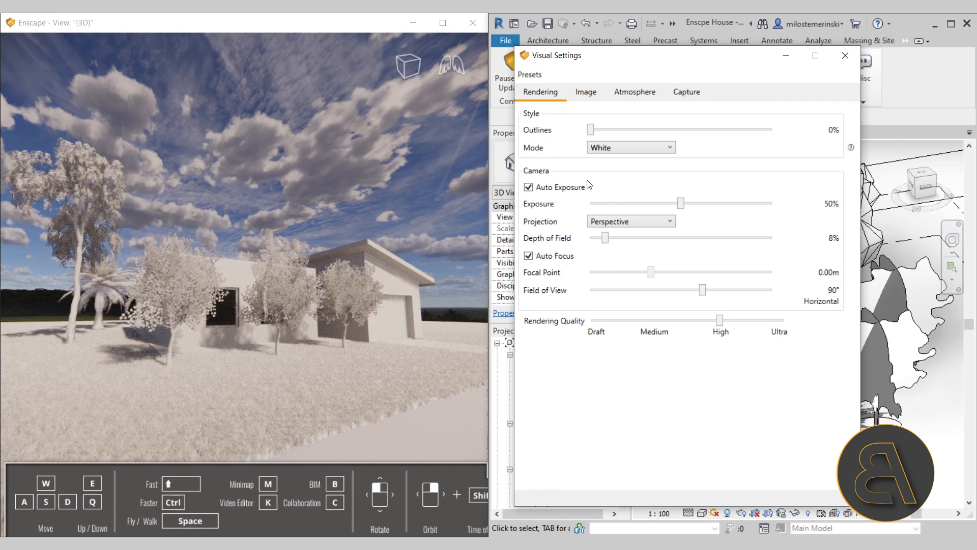
left_click(630, 147)
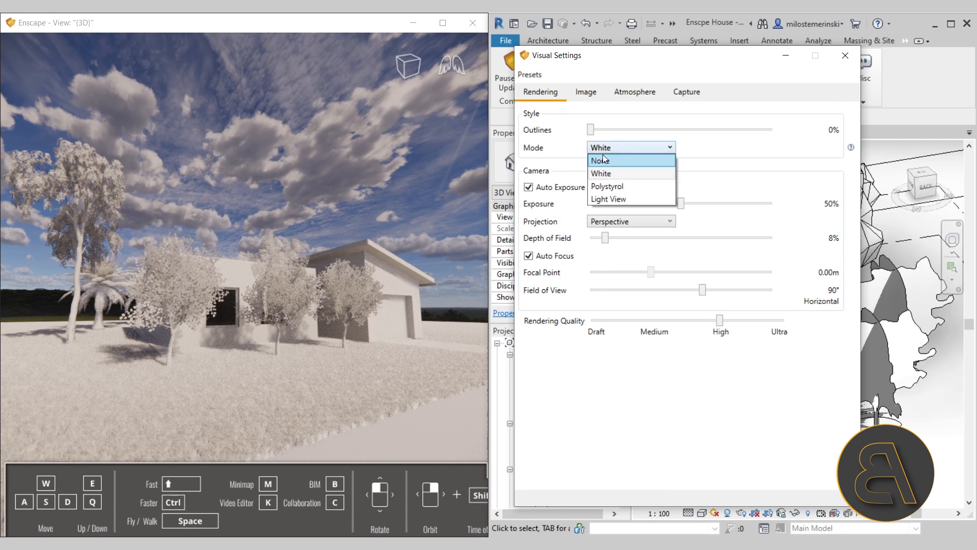
left_click(599, 161)
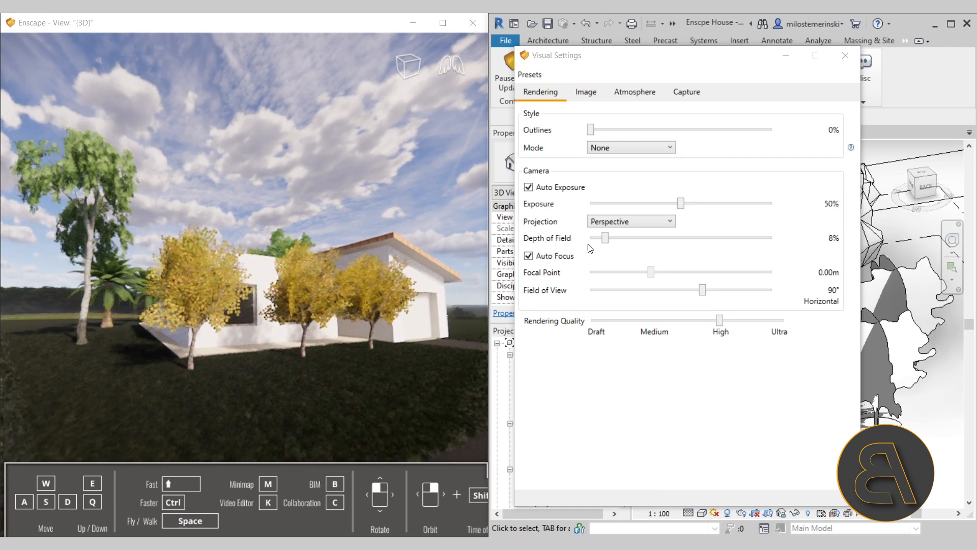
- Raise depth of field to 34% and, with Auto Focus off, settle the focal point near 10.39 m
left_click_drag(603, 237, 654, 237)
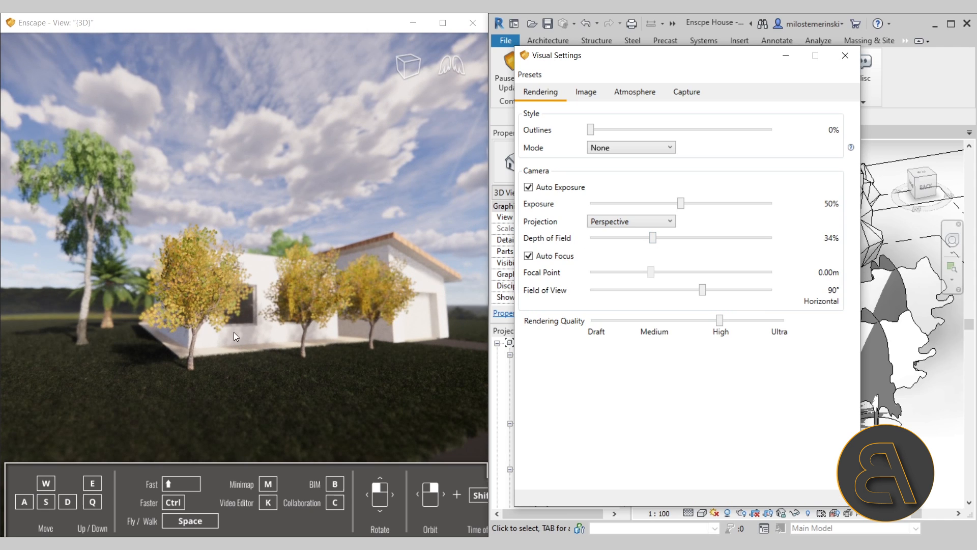
mouse_move(306, 262)
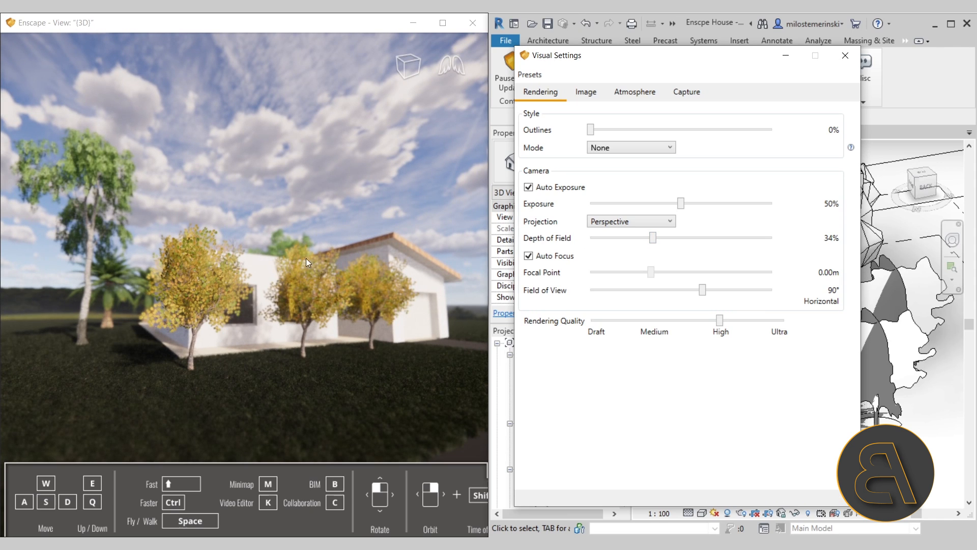
mouse_move(244, 335)
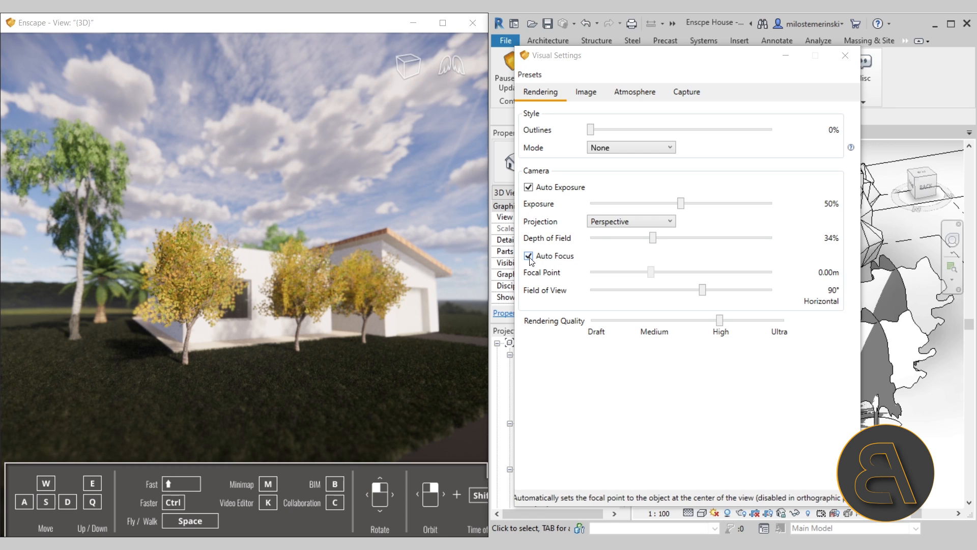
left_click(529, 257)
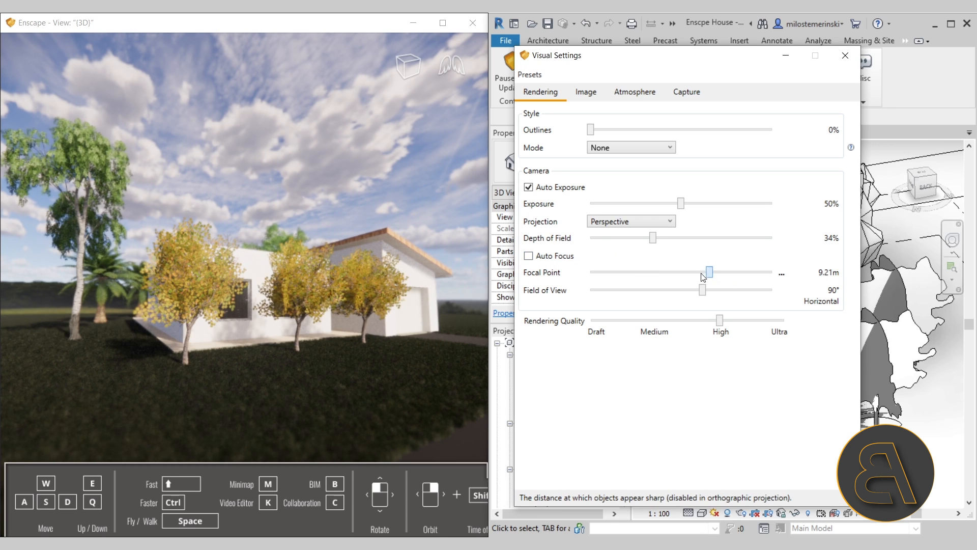
left_click_drag(709, 273, 681, 272)
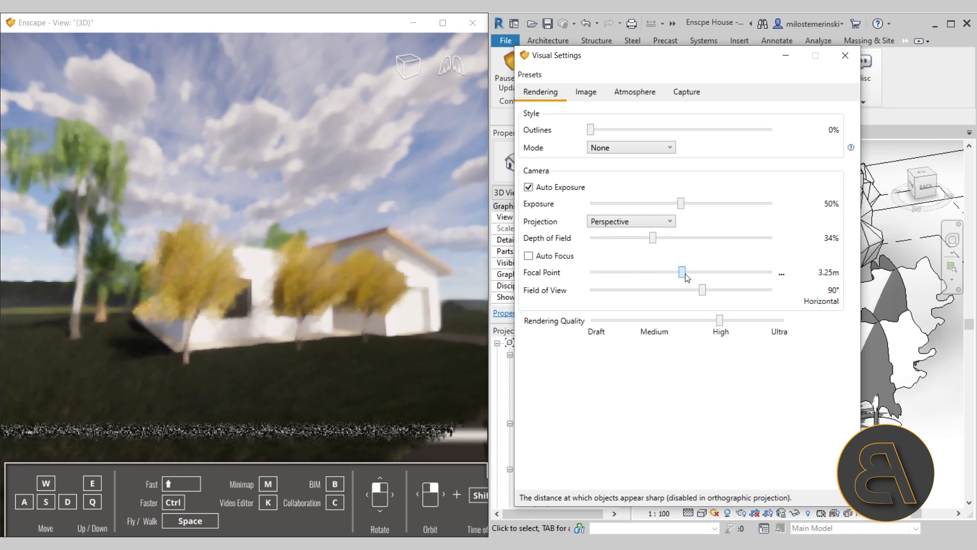
left_click_drag(682, 272, 687, 271)
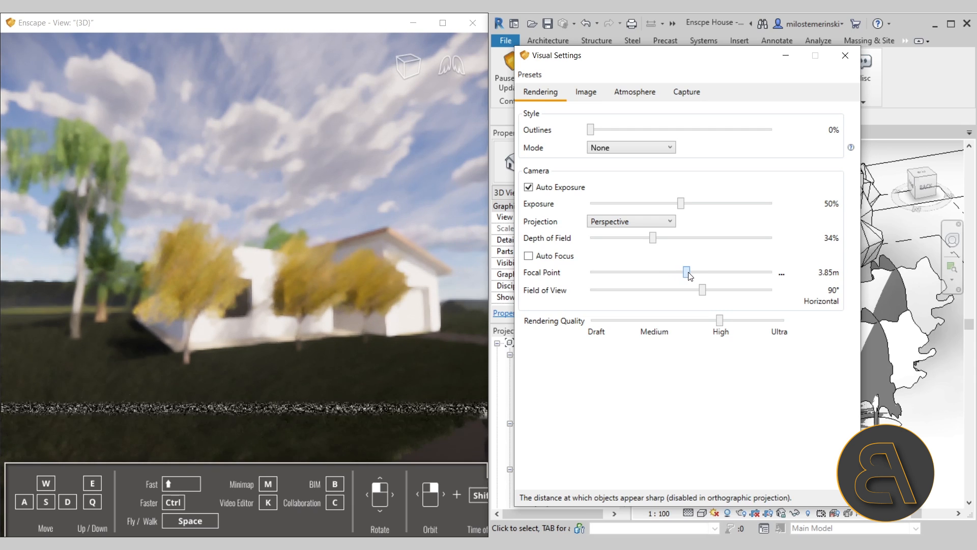
left_click_drag(687, 273, 704, 273)
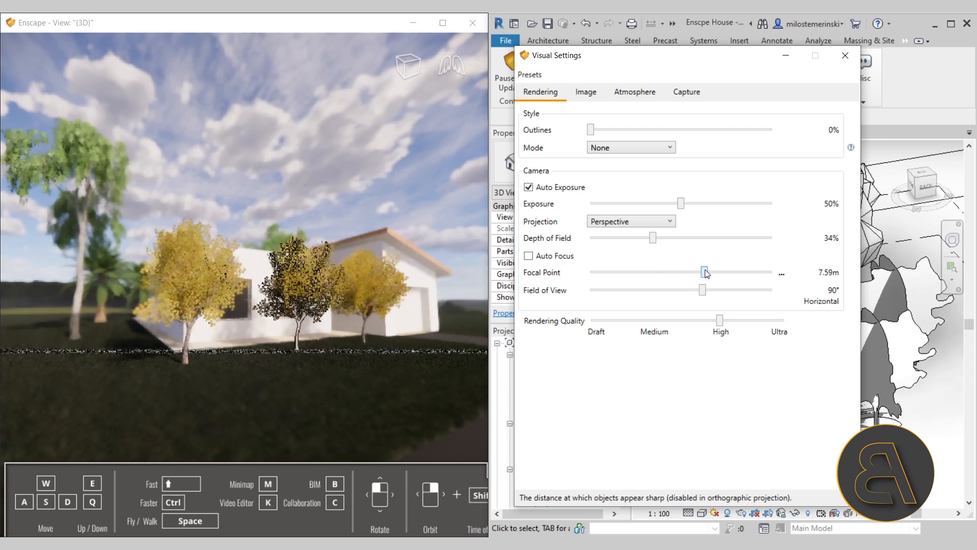
left_click_drag(705, 271, 715, 271)
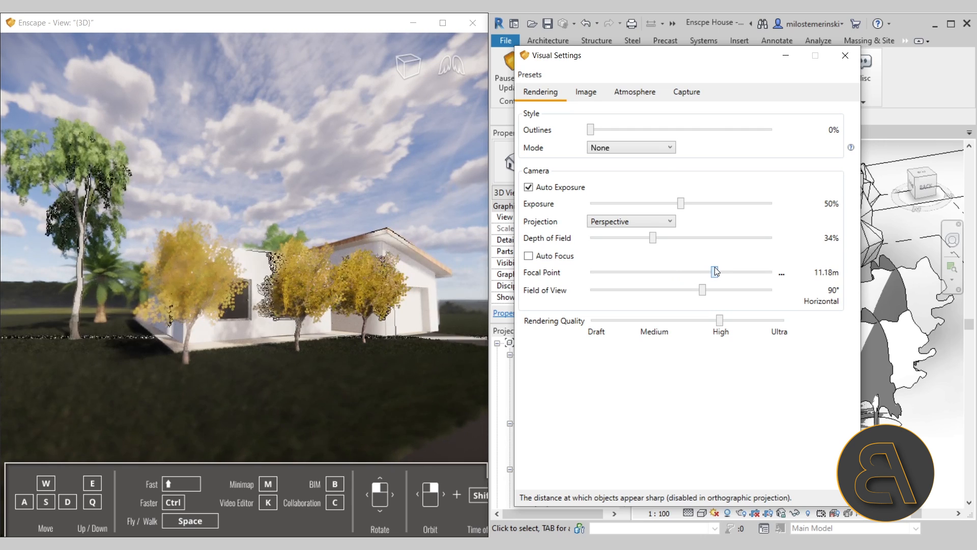
left_click_drag(716, 272, 712, 272)
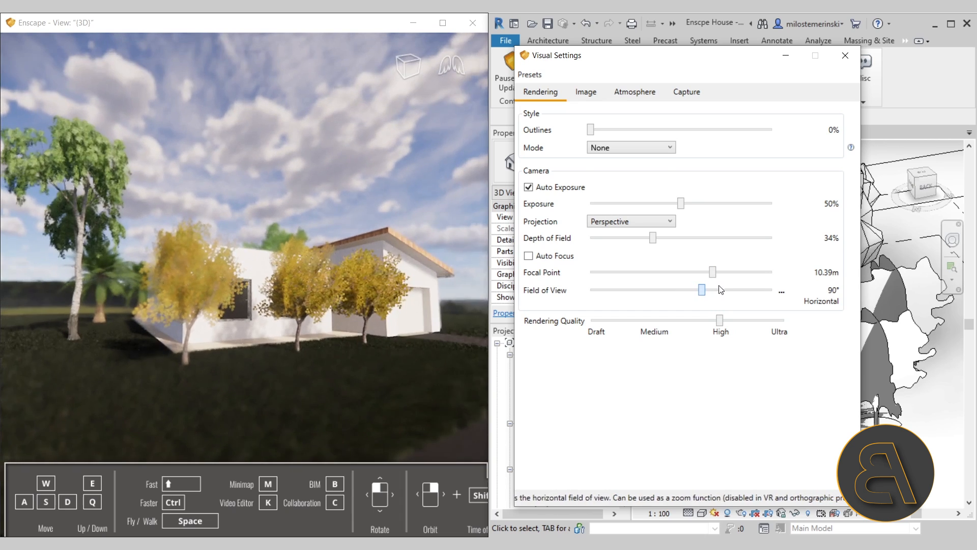
- Set field of view to 89°, bring depth of field down to 11% and re-enable Auto Focus
left_click_drag(701, 289, 715, 289)
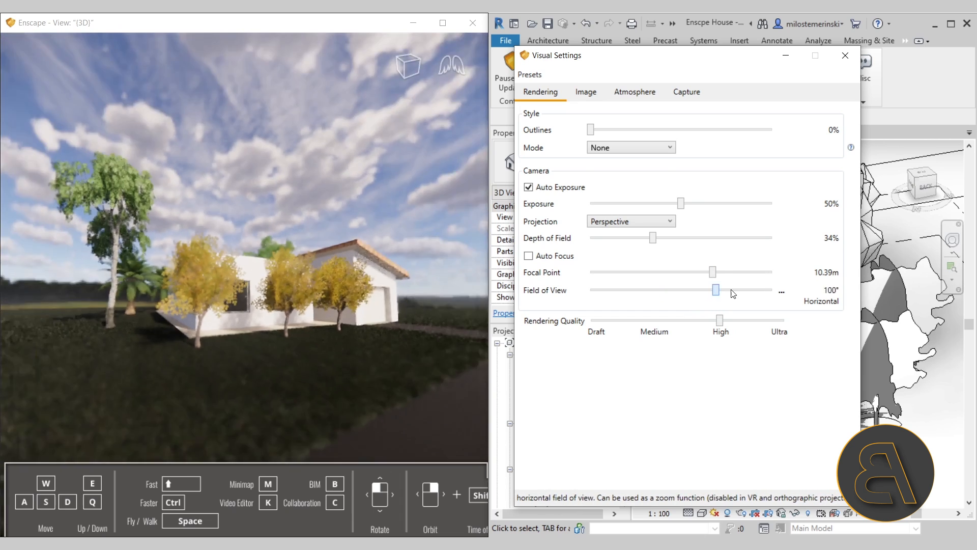
left_click_drag(716, 290, 710, 290)
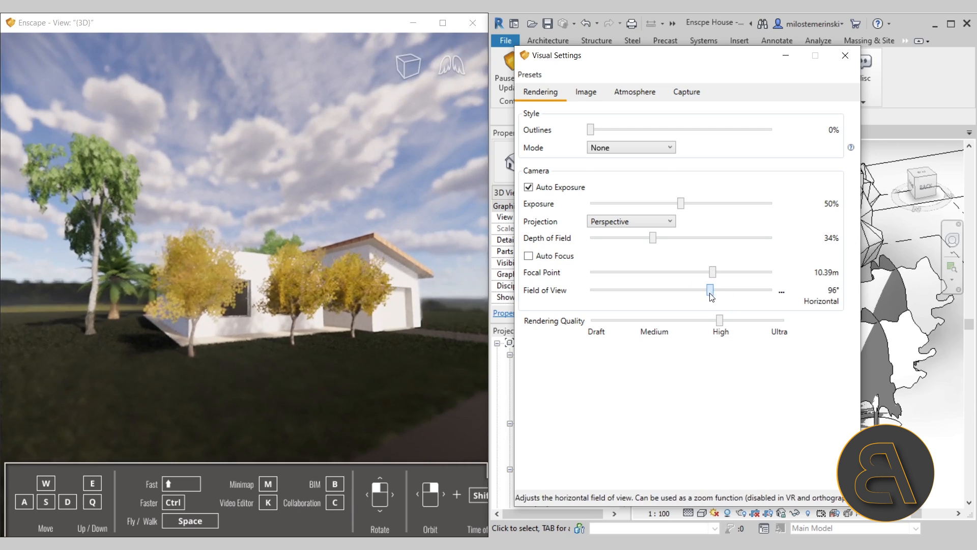
left_click_drag(710, 289, 701, 289)
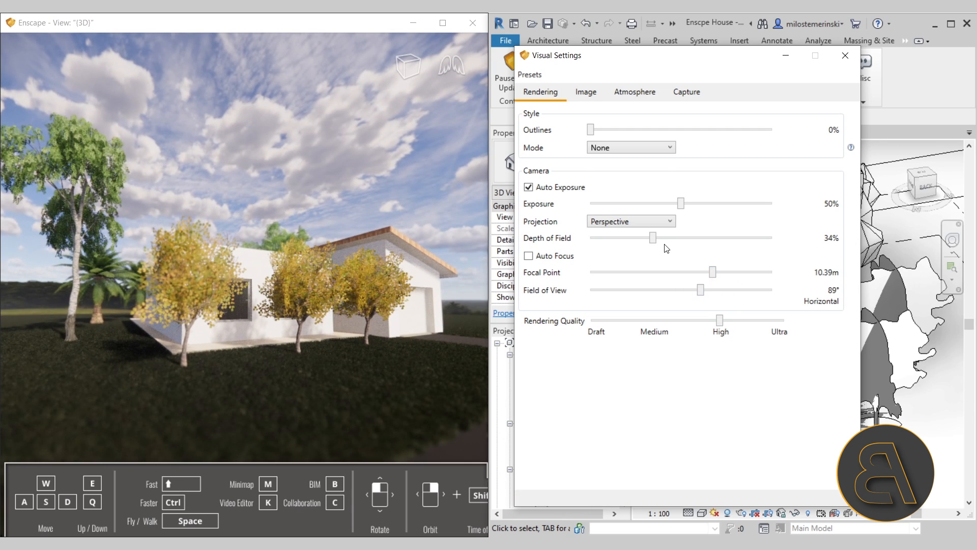
left_click_drag(653, 237, 679, 237)
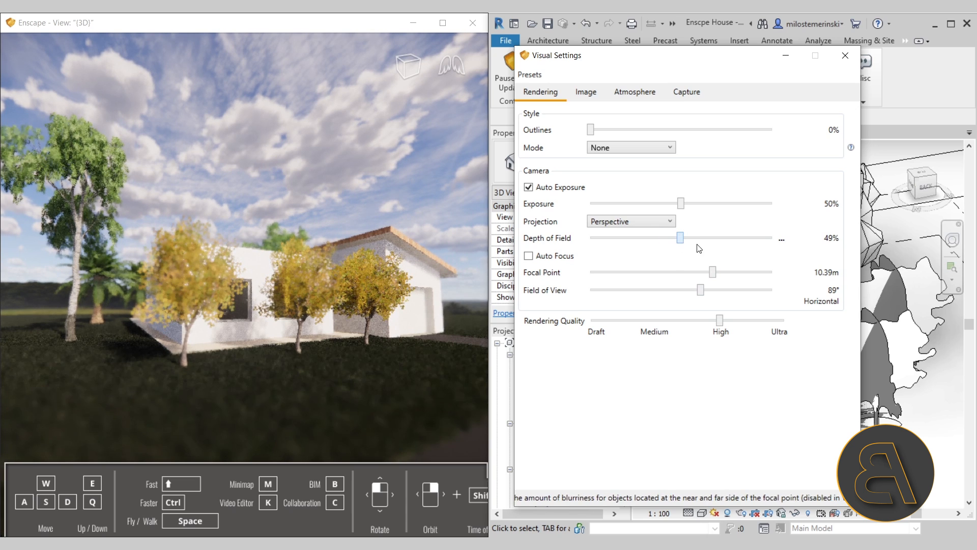
left_click_drag(680, 237, 696, 238)
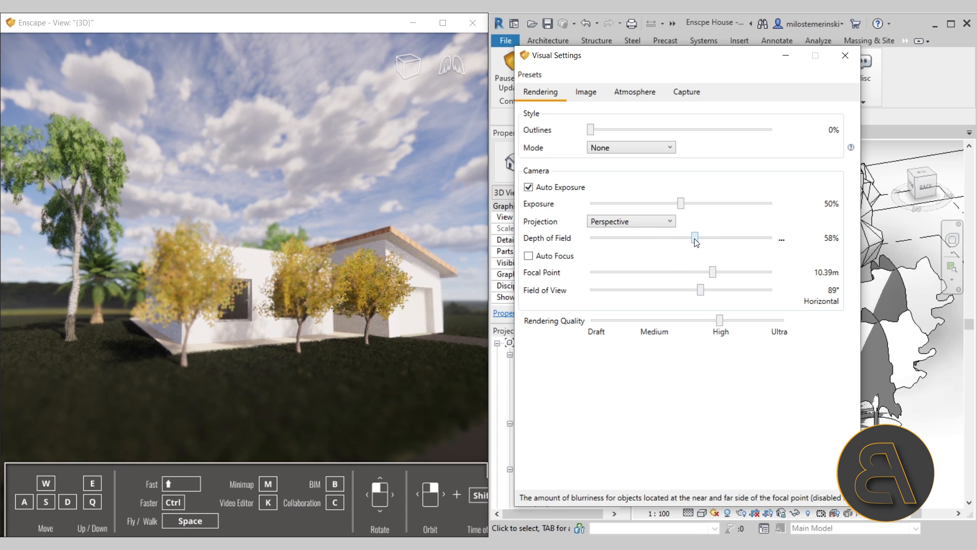
left_click_drag(696, 238, 678, 239)
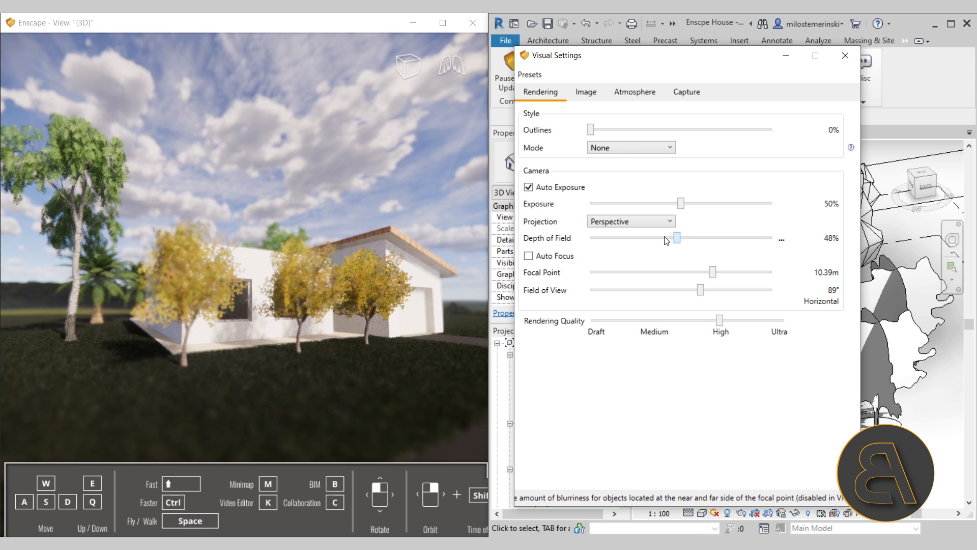
left_click_drag(677, 237, 609, 237)
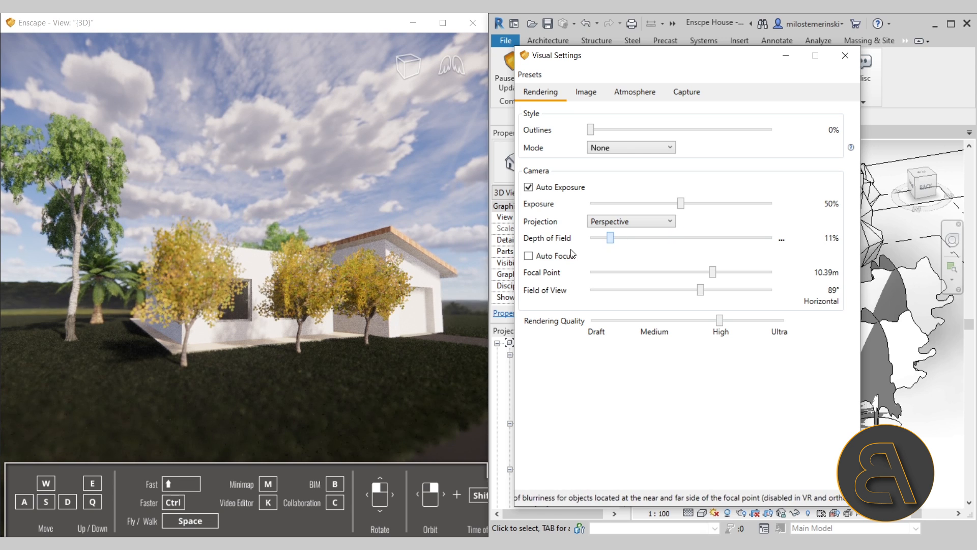
left_click(528, 256)
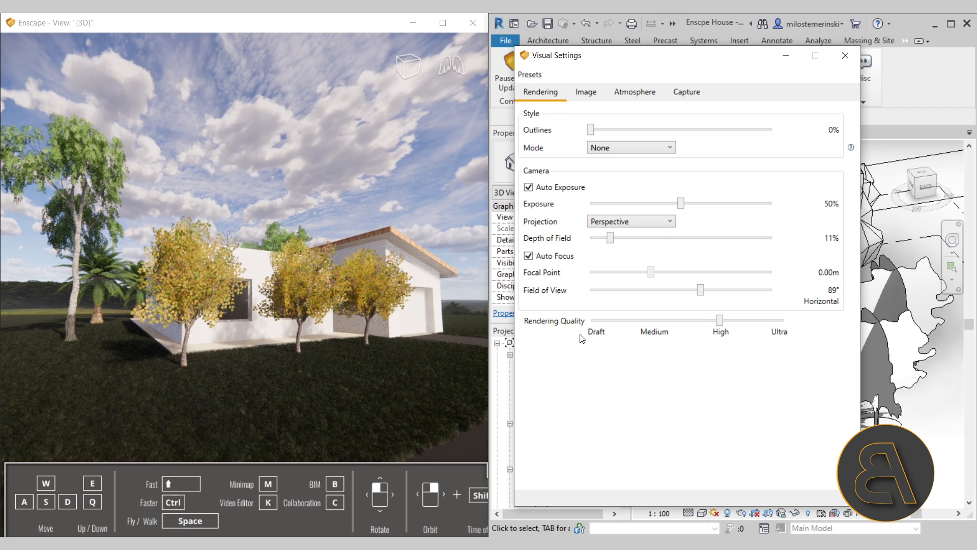
- Try Medium rendering quality, then keep it at High
left_click_drag(720, 320, 654, 321)
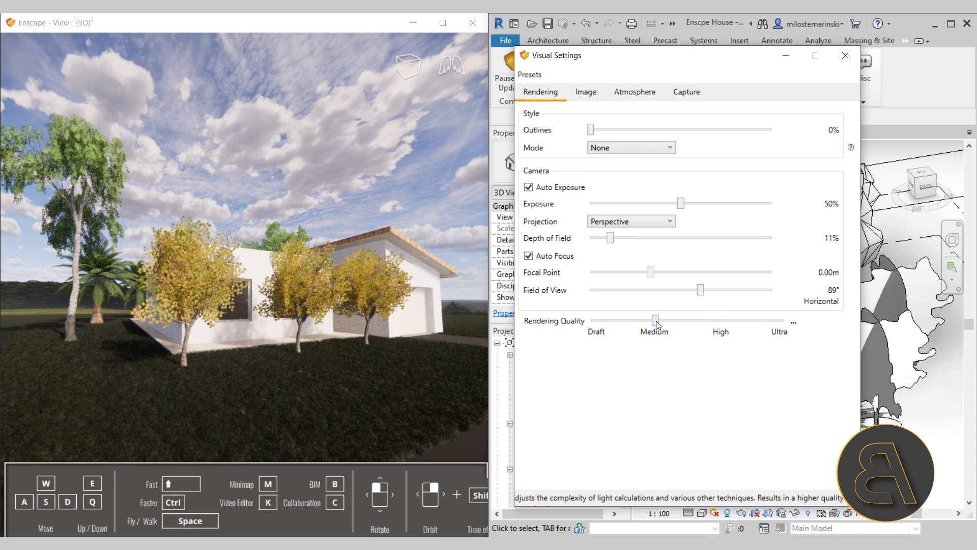
left_click_drag(656, 318, 720, 318)
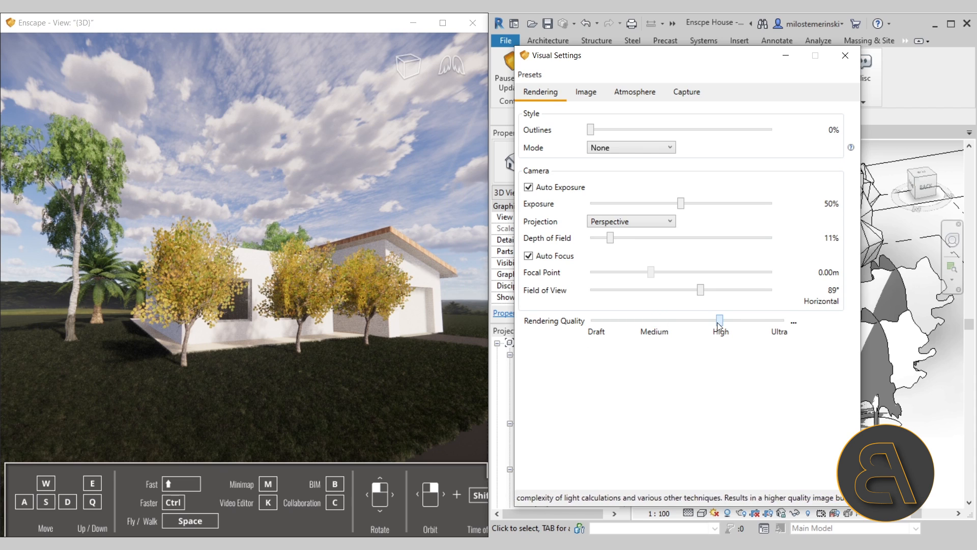
left_click_drag(720, 319, 784, 320)
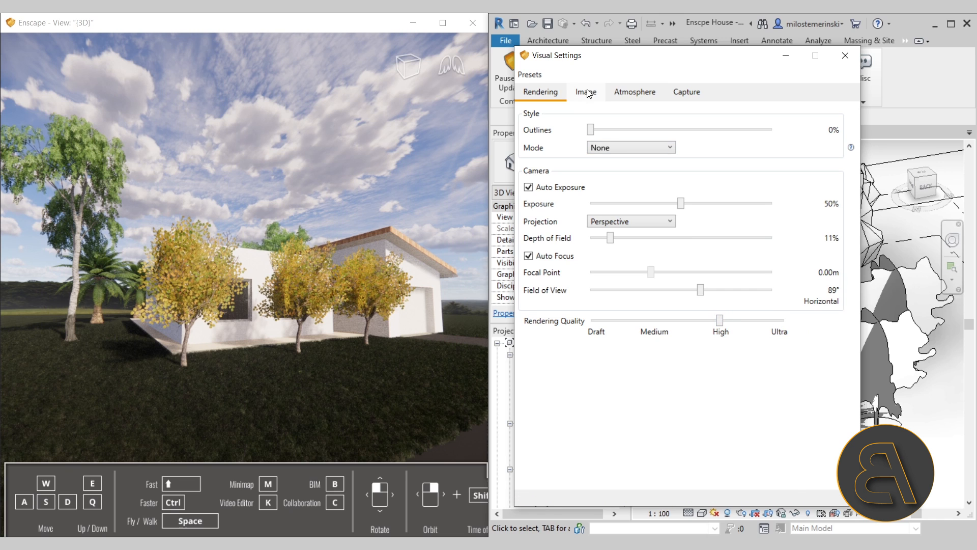
- In the Atmosphere settings, set fog intensity to 27% and fog height to 45 m
left_click(634, 91)
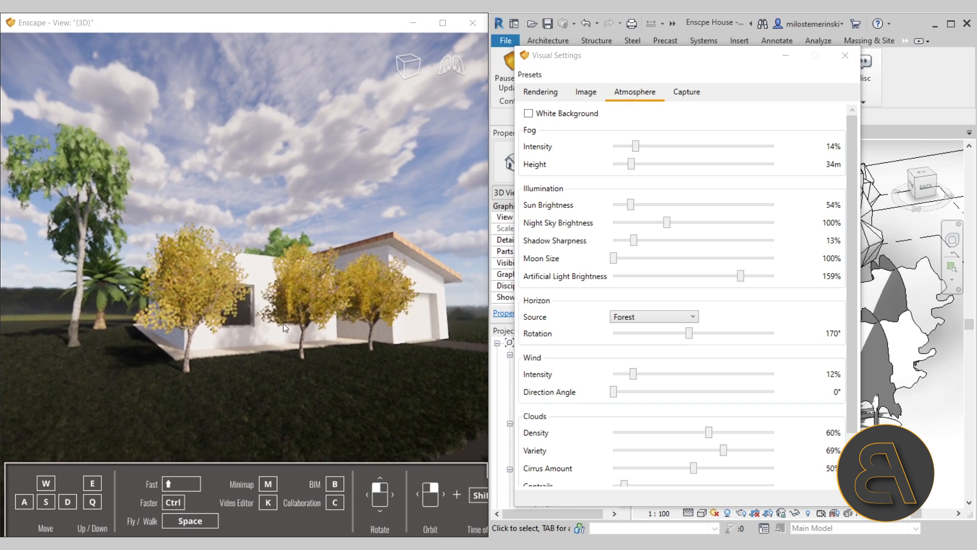
mouse_move(644, 152)
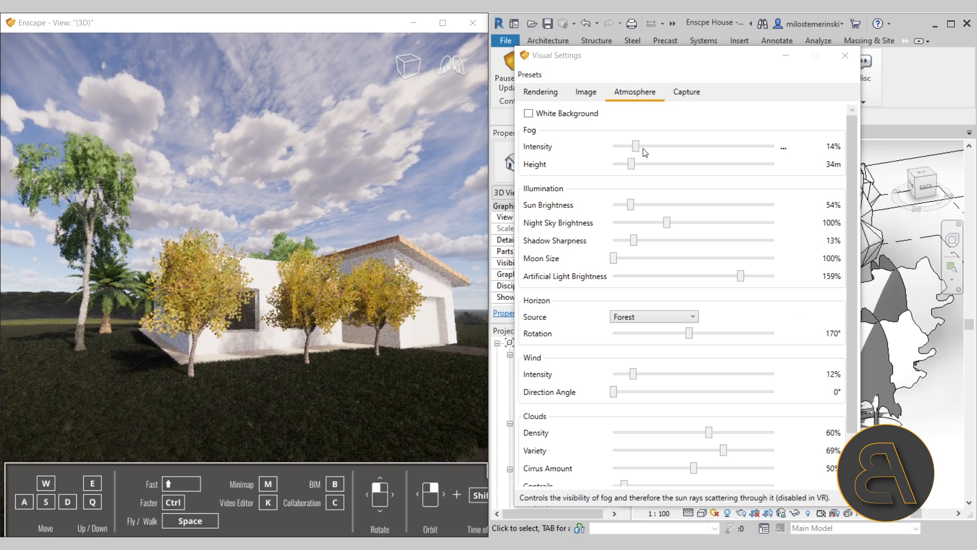
left_click_drag(634, 145, 663, 146)
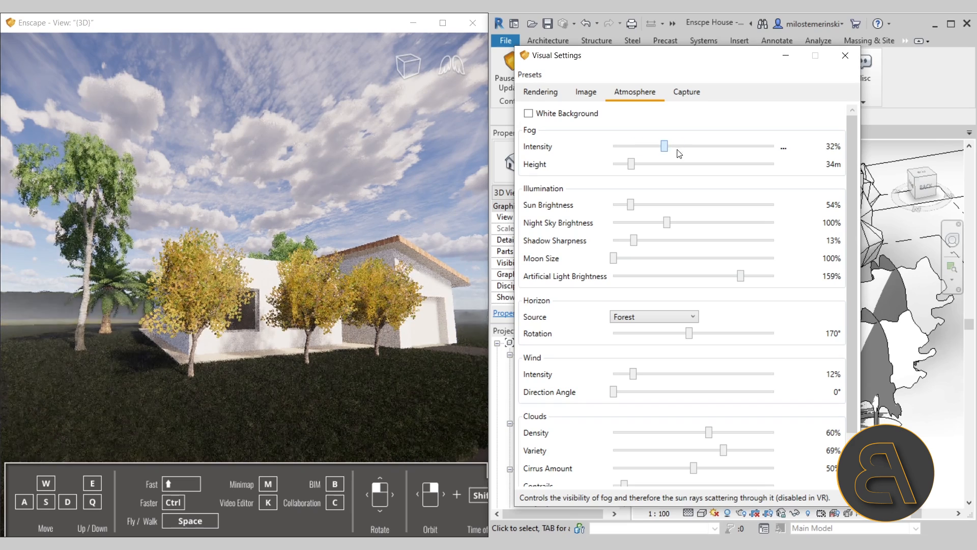
left_click_drag(663, 146, 657, 146)
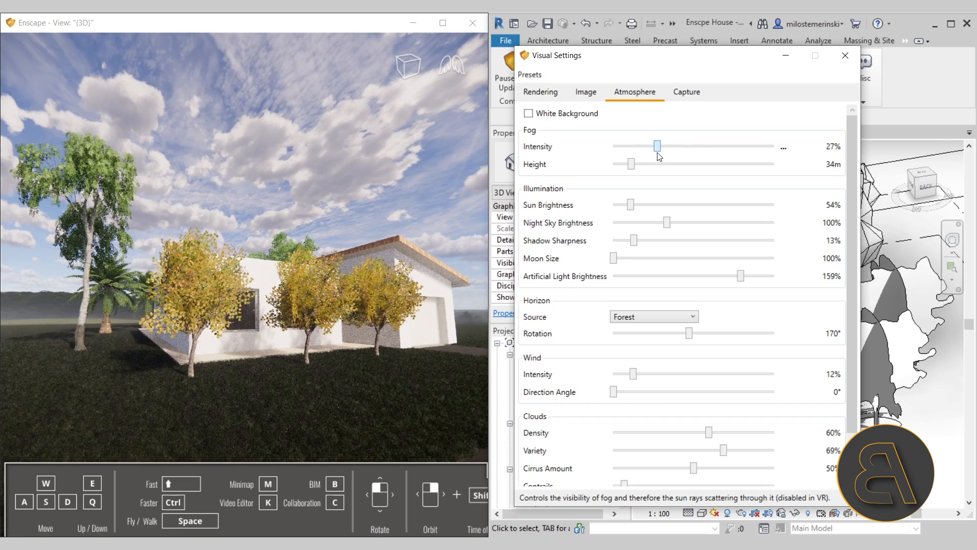
left_click_drag(628, 164, 658, 164)
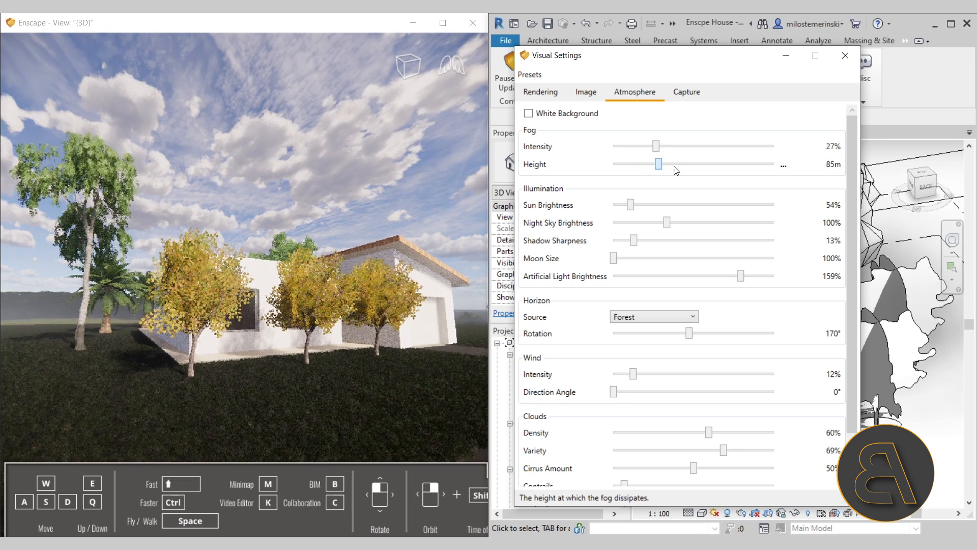
left_click_drag(658, 164, 644, 164)
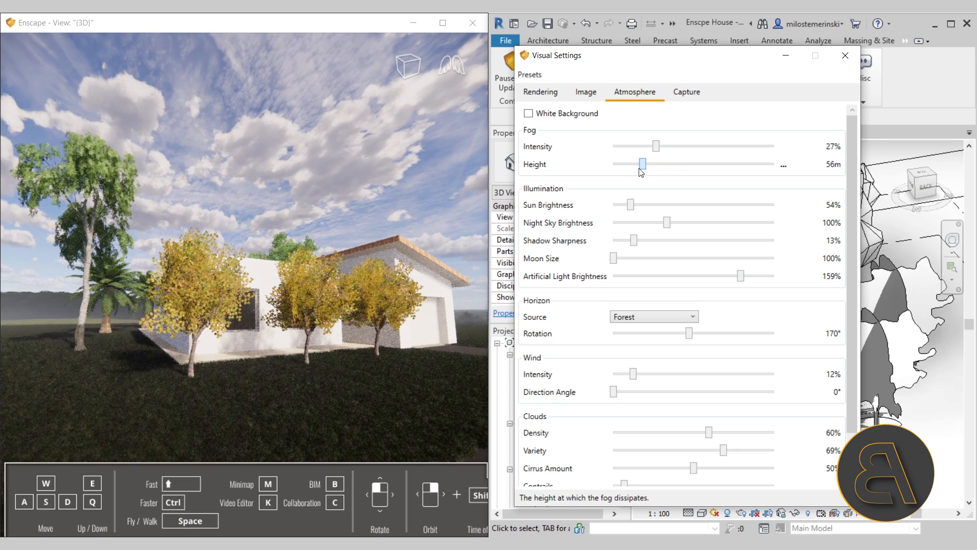
left_click_drag(643, 164, 634, 164)
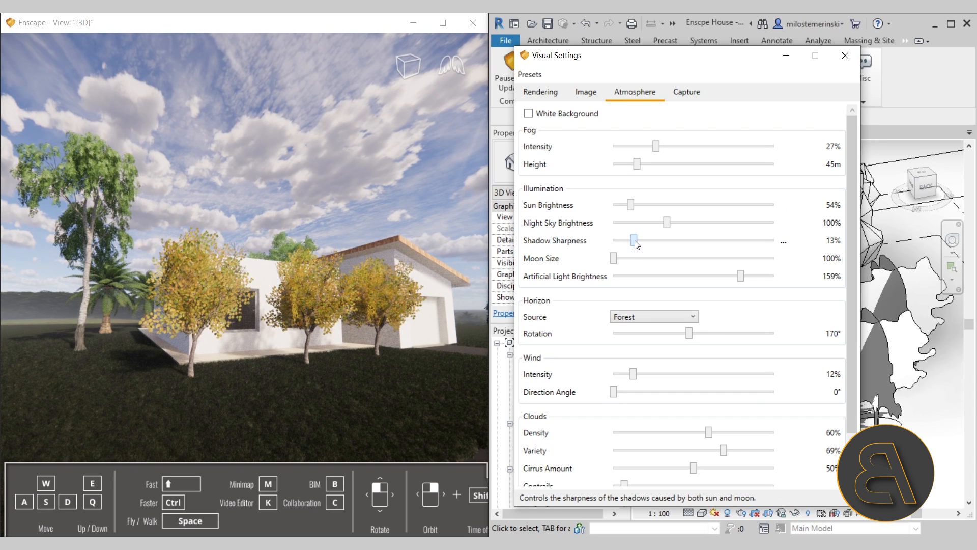
- Push shadow sharpness up to 100%, then settle it at 38%
left_click_drag(634, 240, 713, 241)
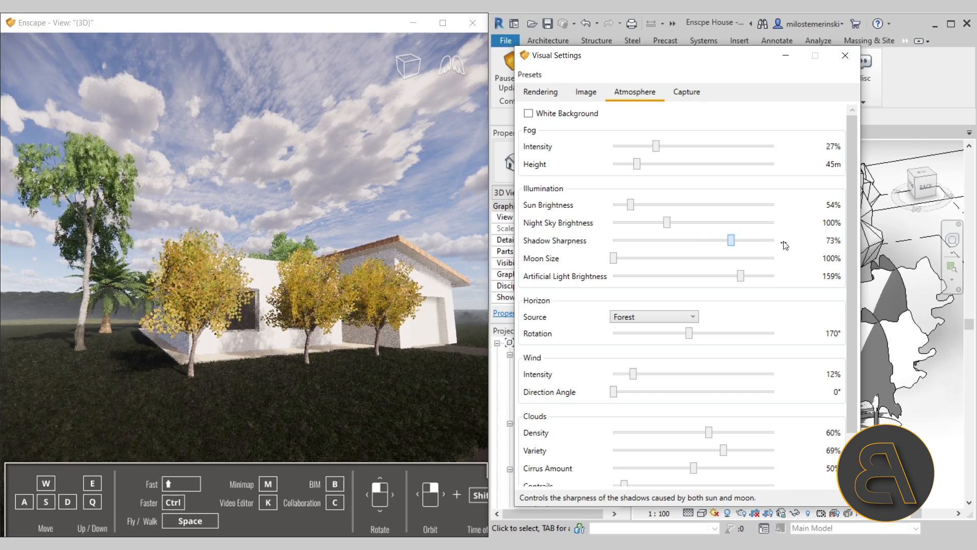
left_click_drag(713, 240, 773, 240)
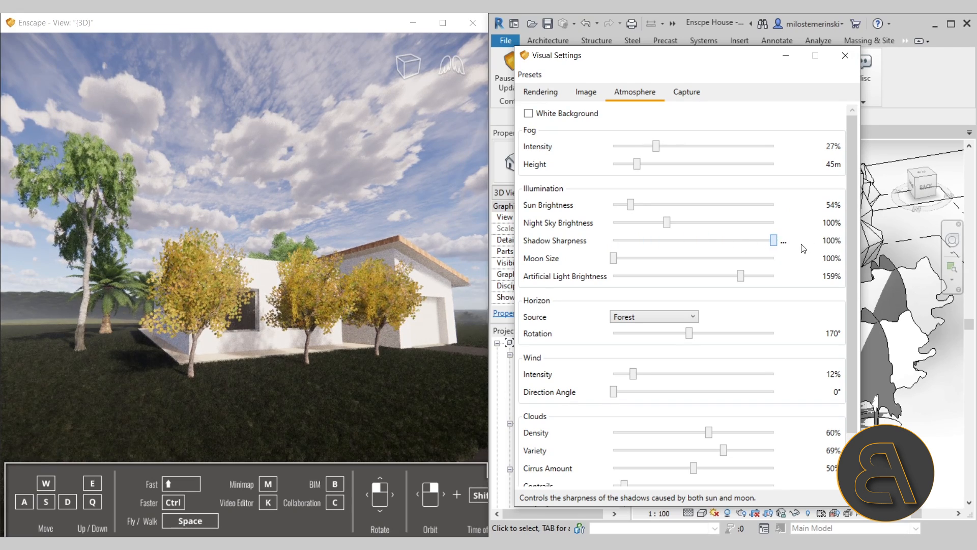
left_click_drag(773, 241, 699, 241)
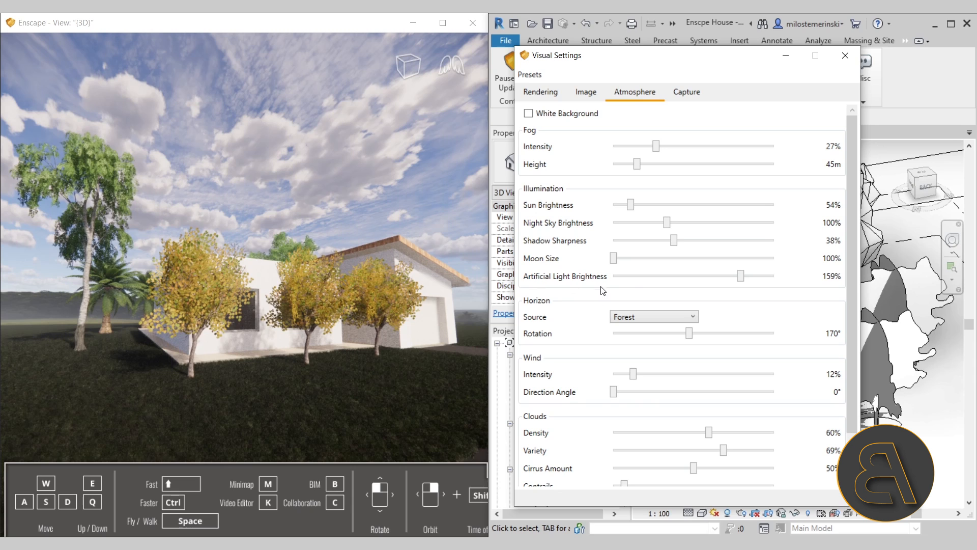
scroll("down", 3)
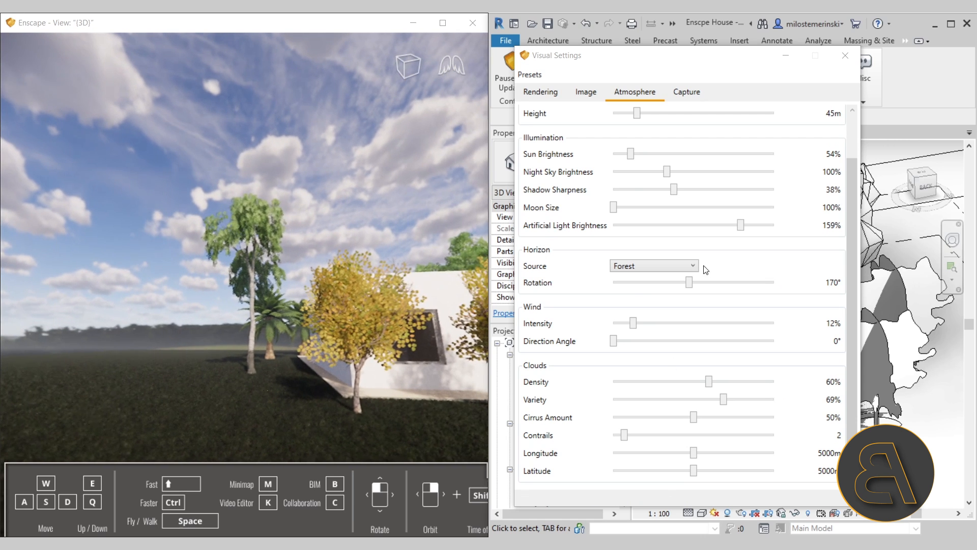
- Try Town, White Cubes and Desert horizon sources, then choose Mountains
left_click(653, 265)
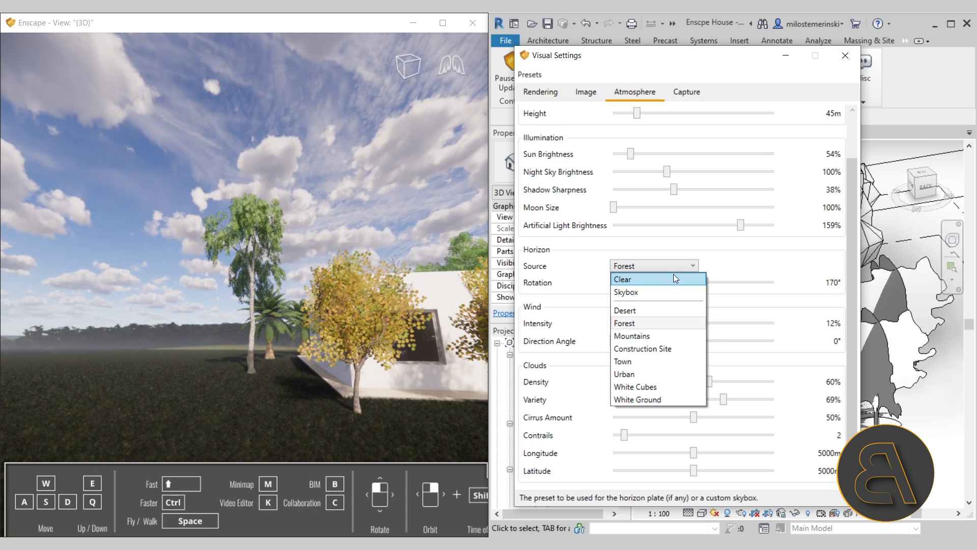
left_click(621, 362)
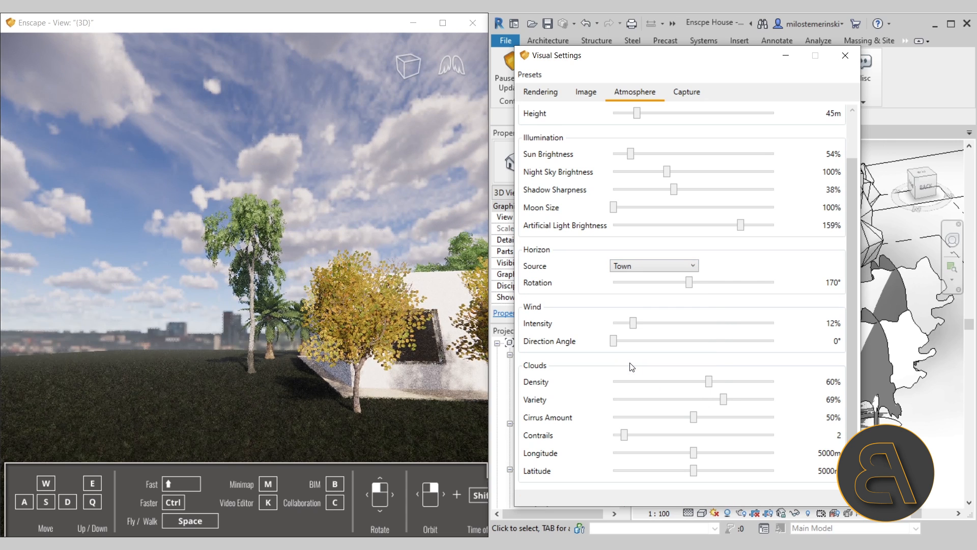
left_click(653, 265)
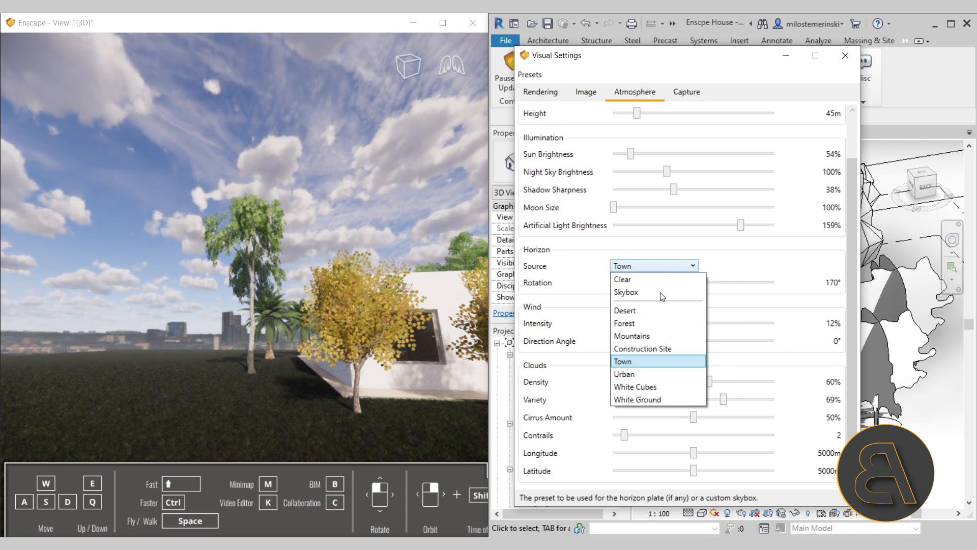
mouse_move(635, 387)
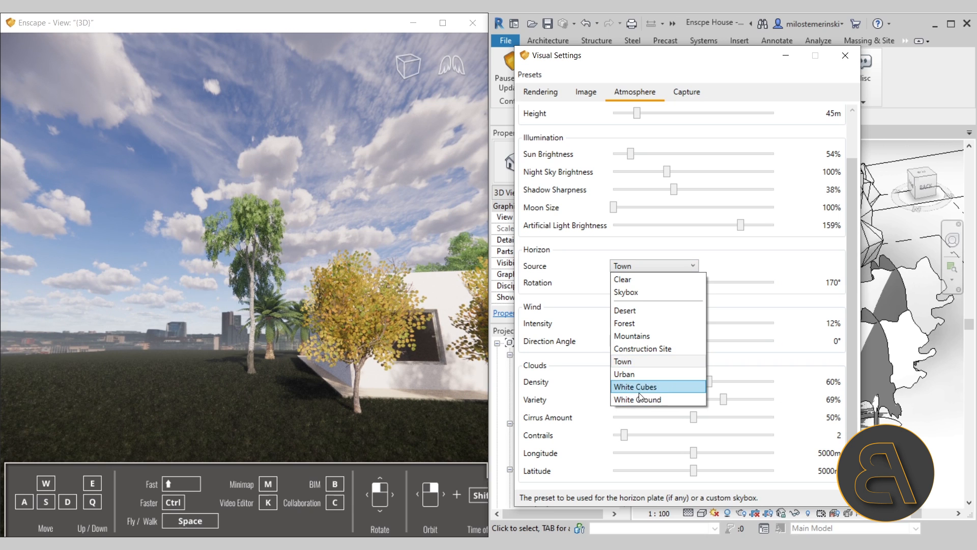
left_click(635, 387)
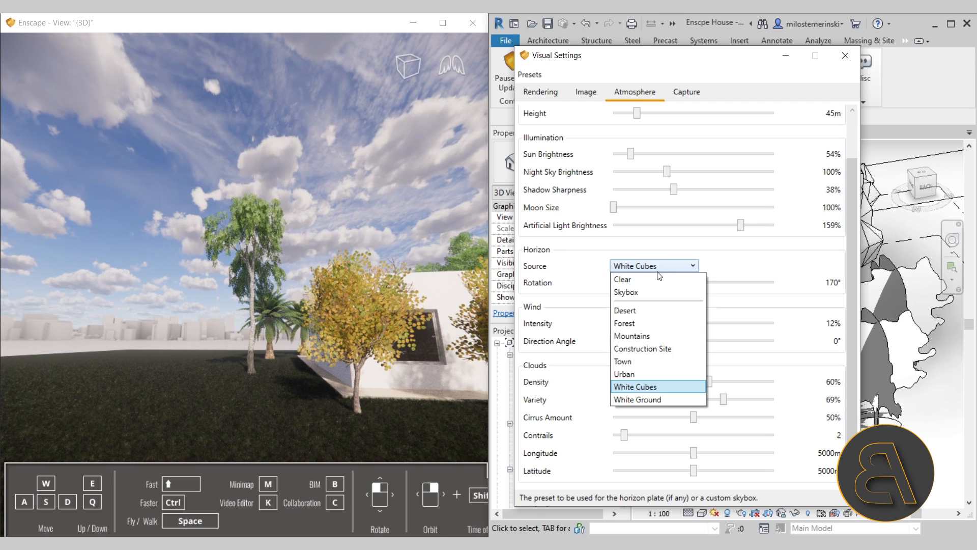
left_click(624, 310)
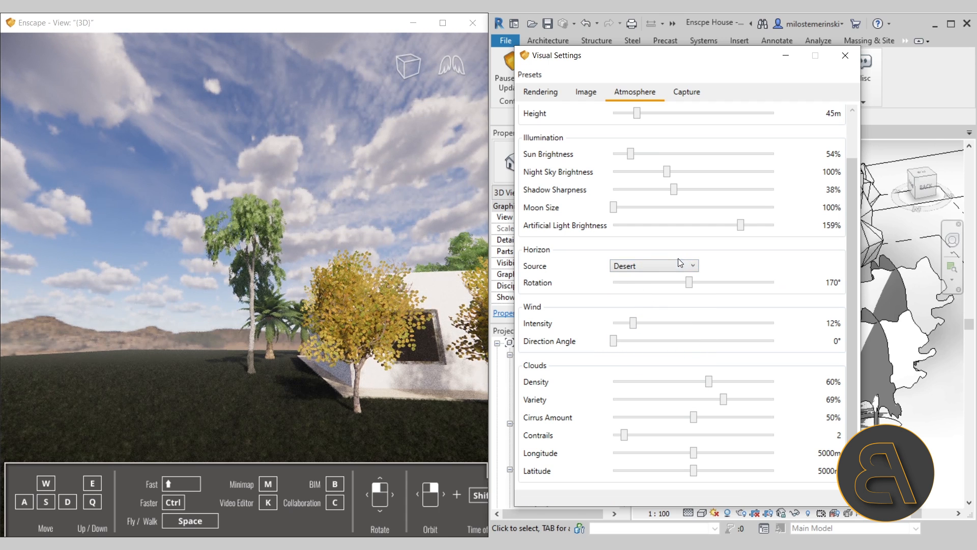
left_click(653, 265)
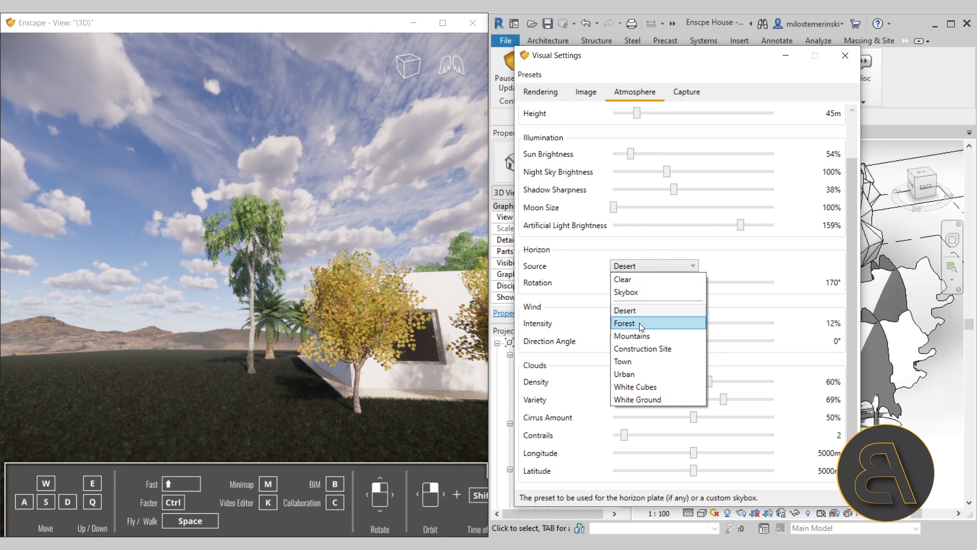
left_click(631, 335)
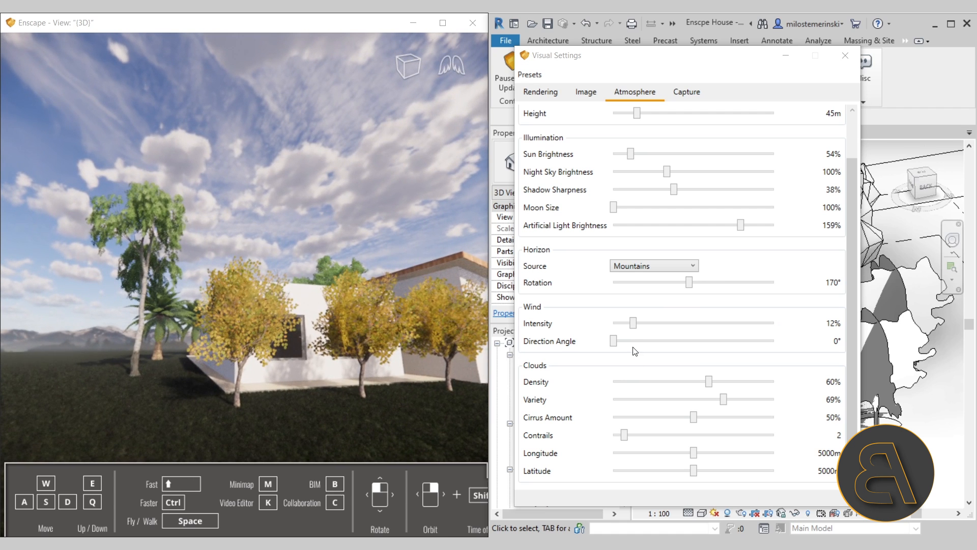
- Set wind intensity to 15% and adjust cloud density to about 55%
left_click_drag(631, 323, 670, 323)
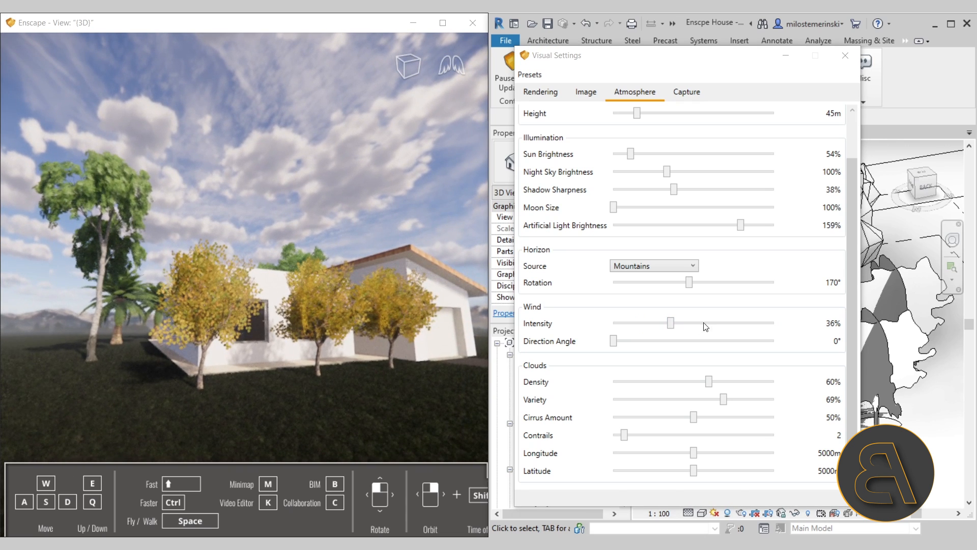
left_click_drag(671, 323, 637, 323)
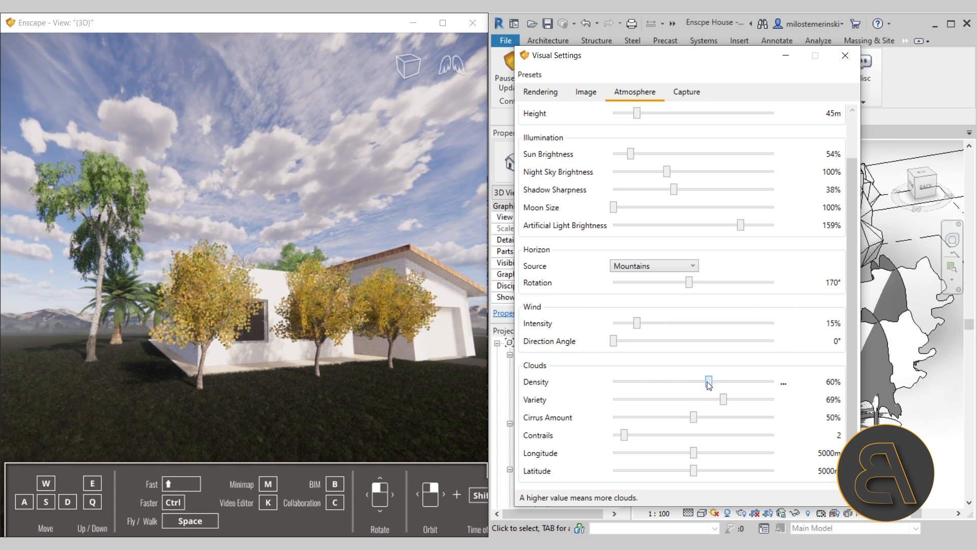
left_click_drag(708, 381, 724, 382)
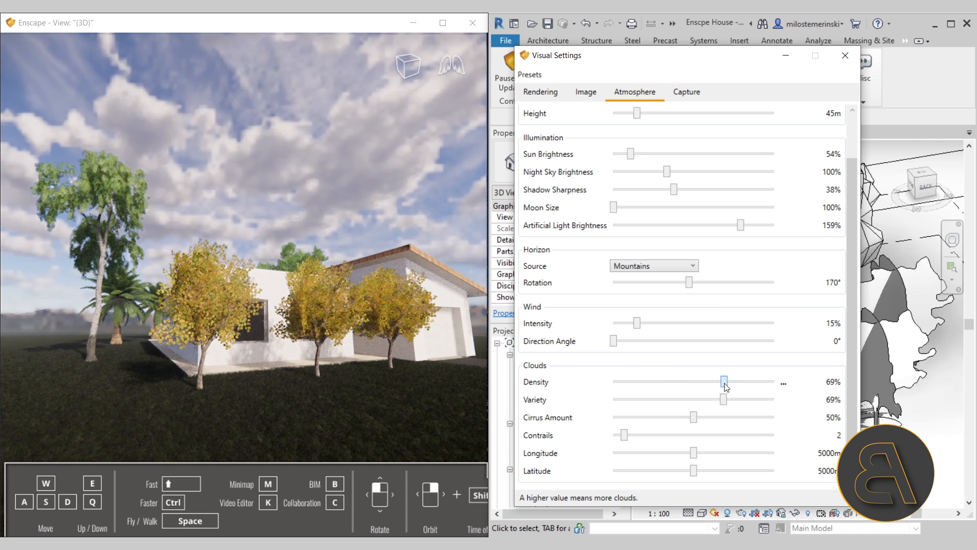
left_click_drag(725, 382, 705, 382)
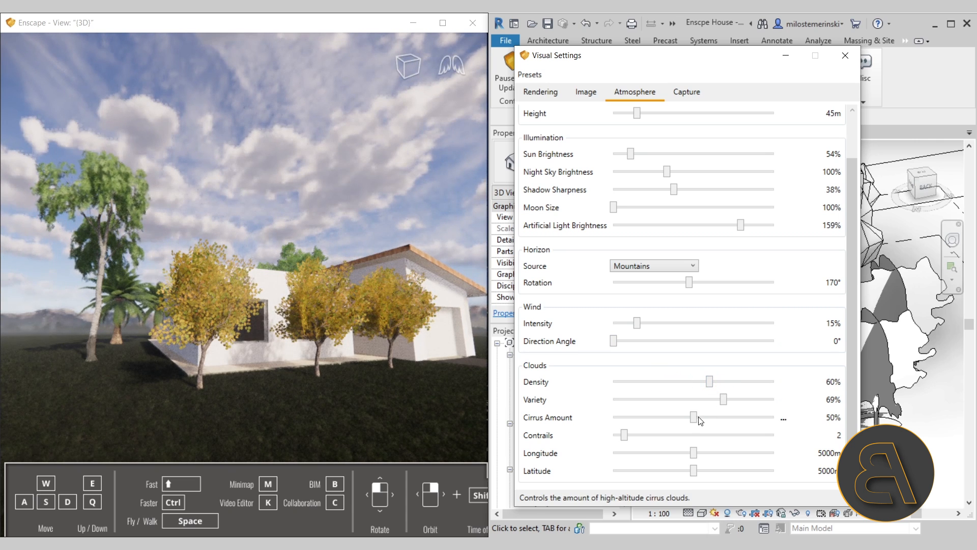
- Lower the cirrus amount to 31% and close the Visual Settings window
left_click_drag(694, 418, 679, 418)
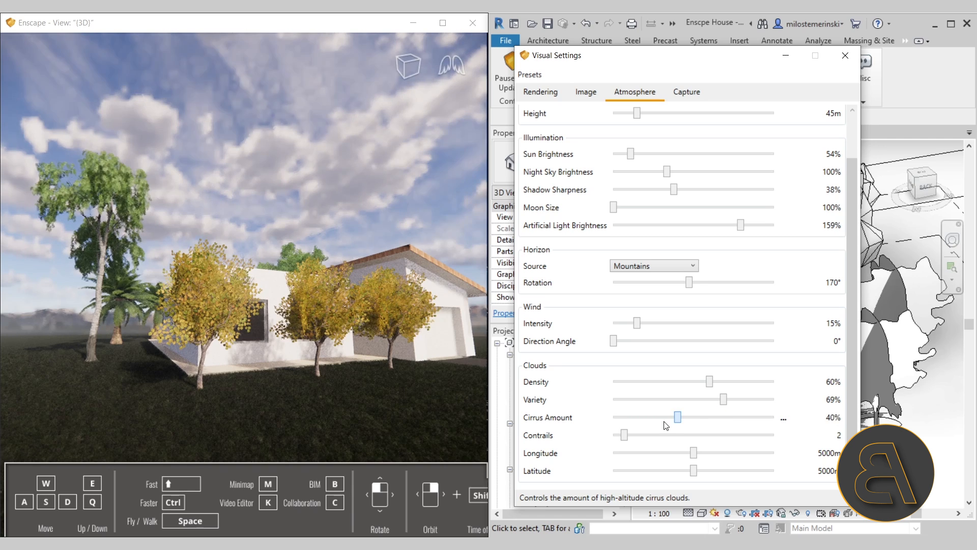
left_click_drag(678, 417, 662, 417)
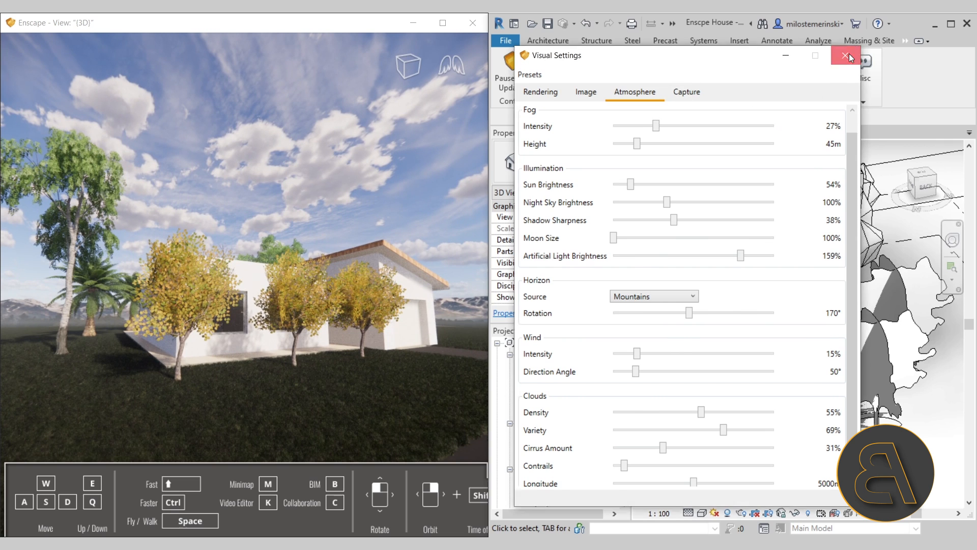
left_click(849, 56)
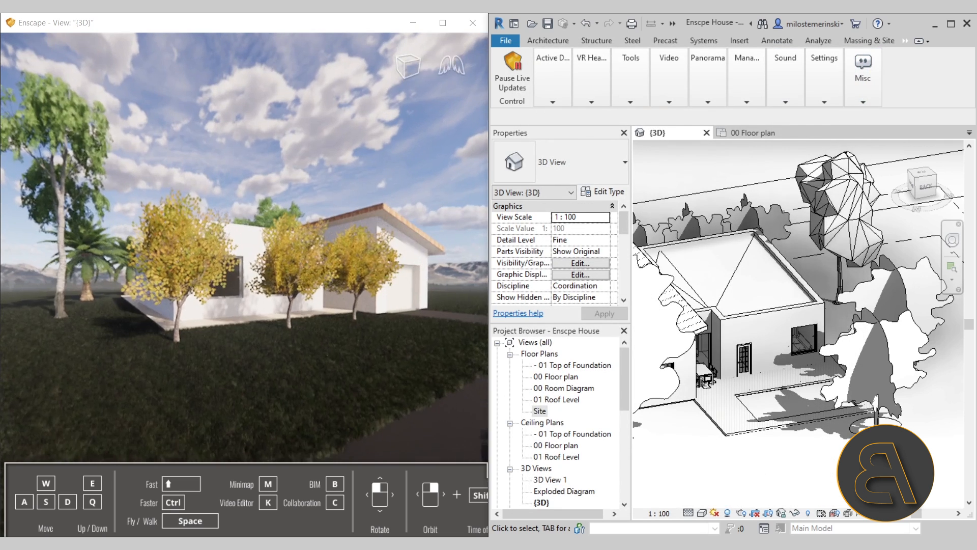